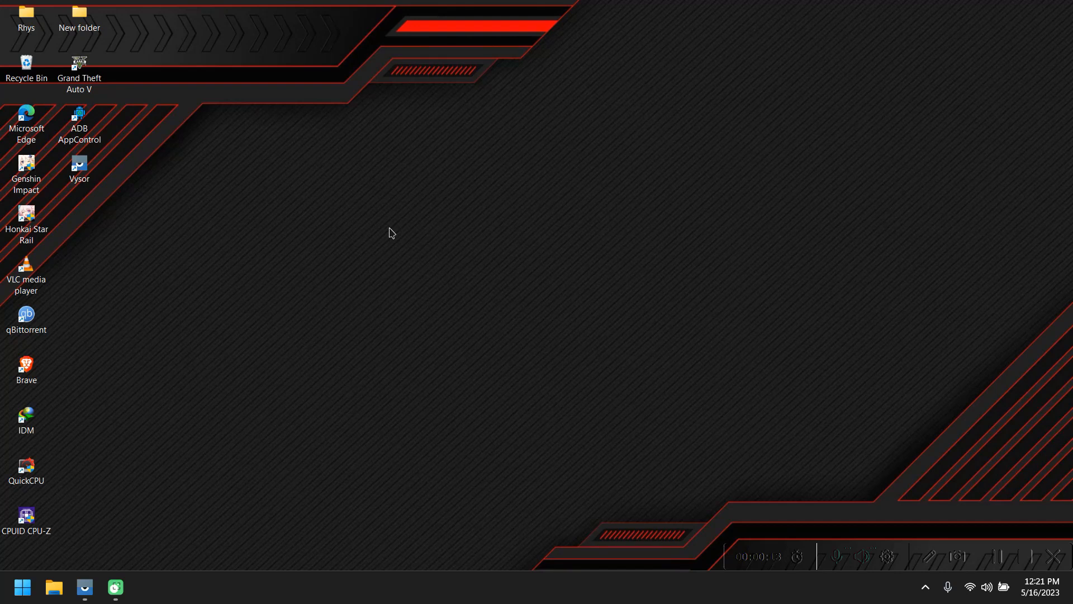
mouse_move(244, 137)
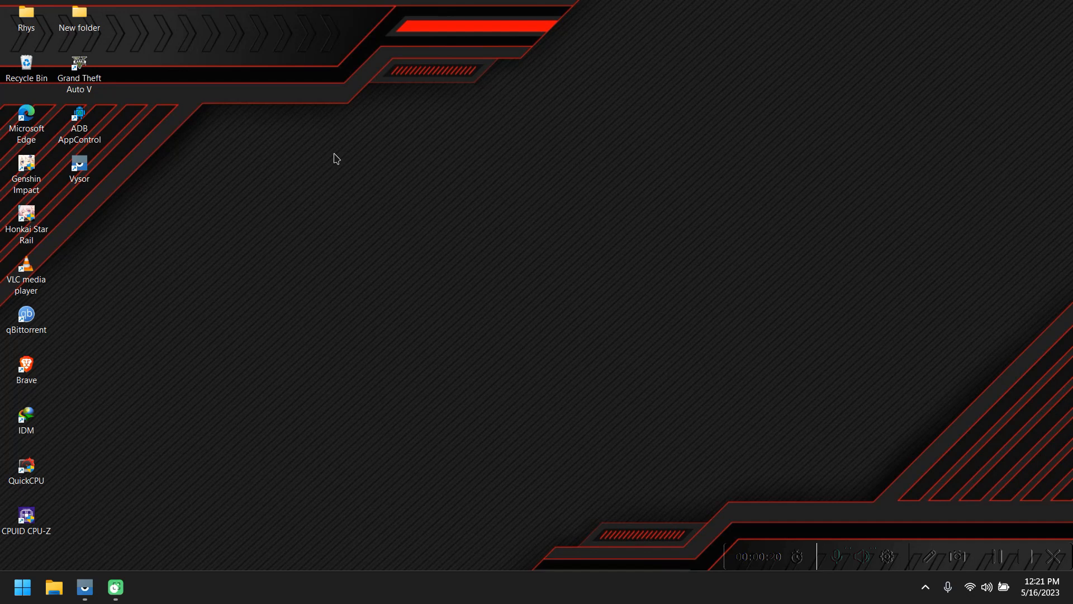
mouse_move(236, 134)
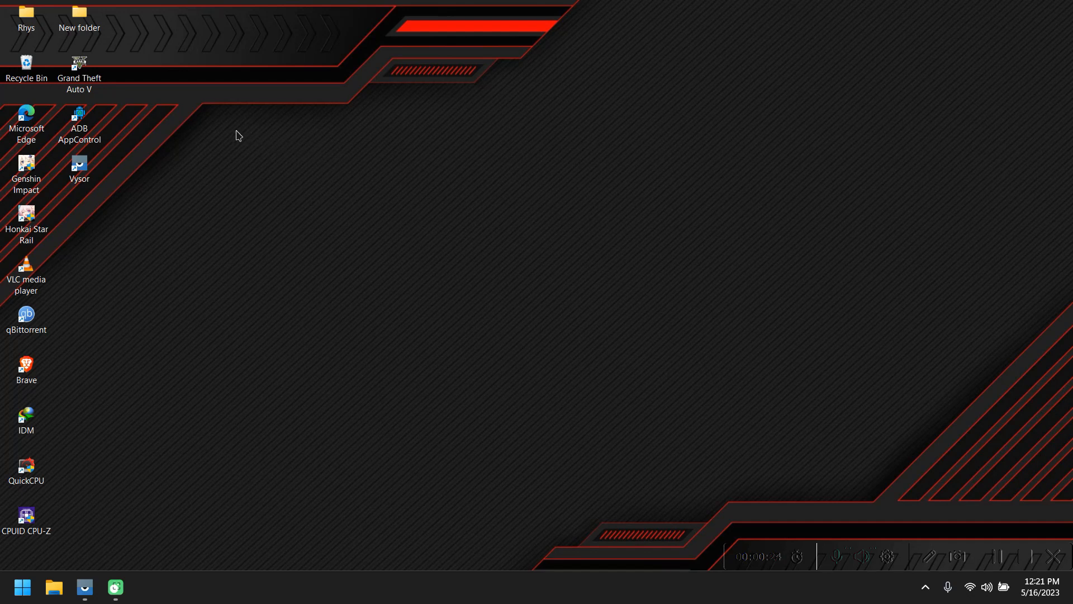
mouse_move(228, 134)
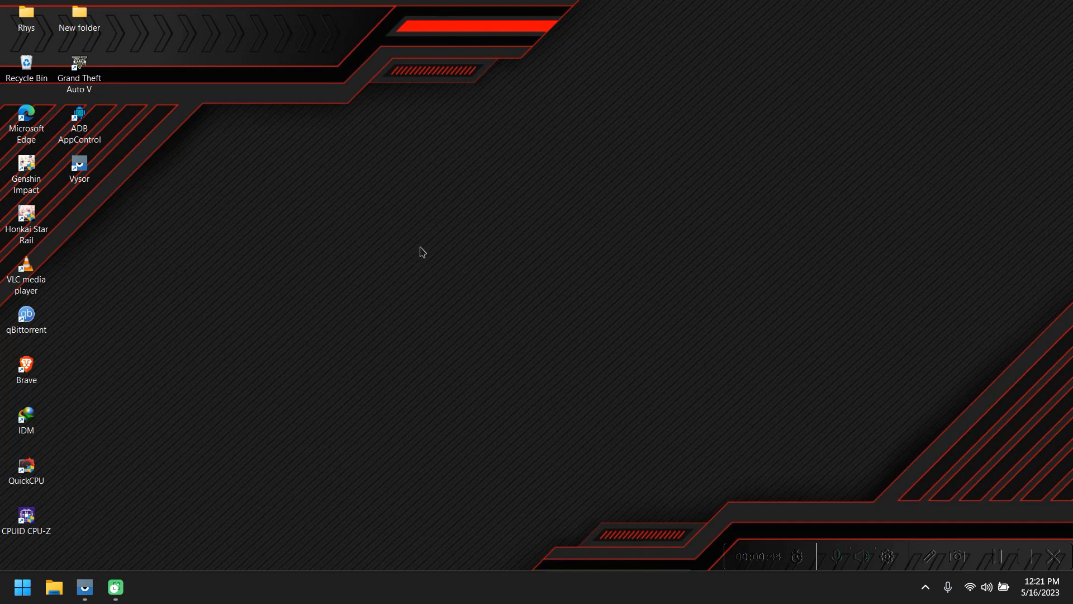
mouse_move(212, 160)
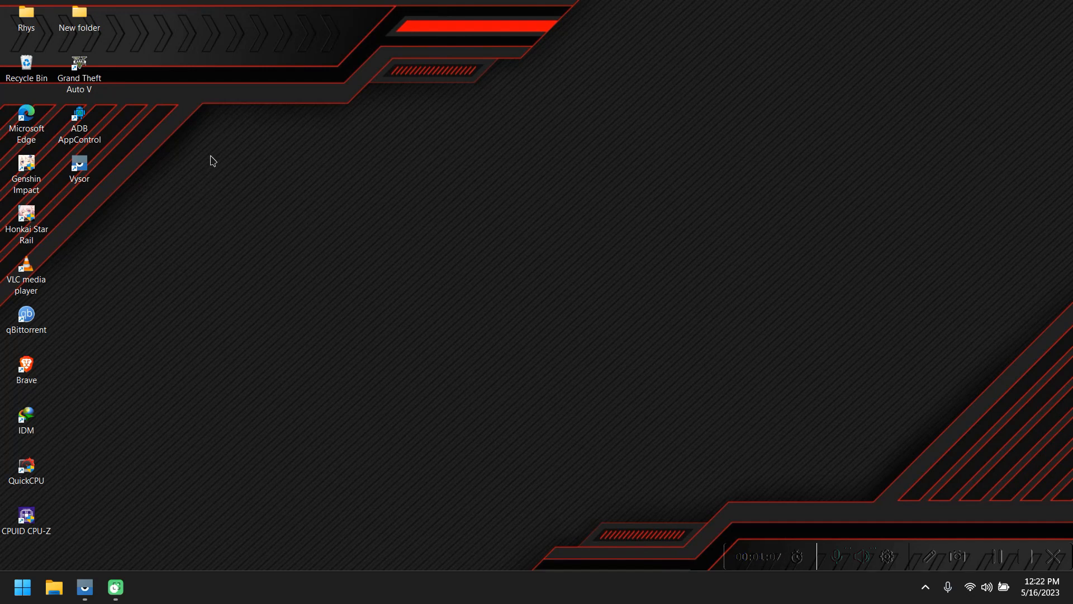
mouse_move(216, 153)
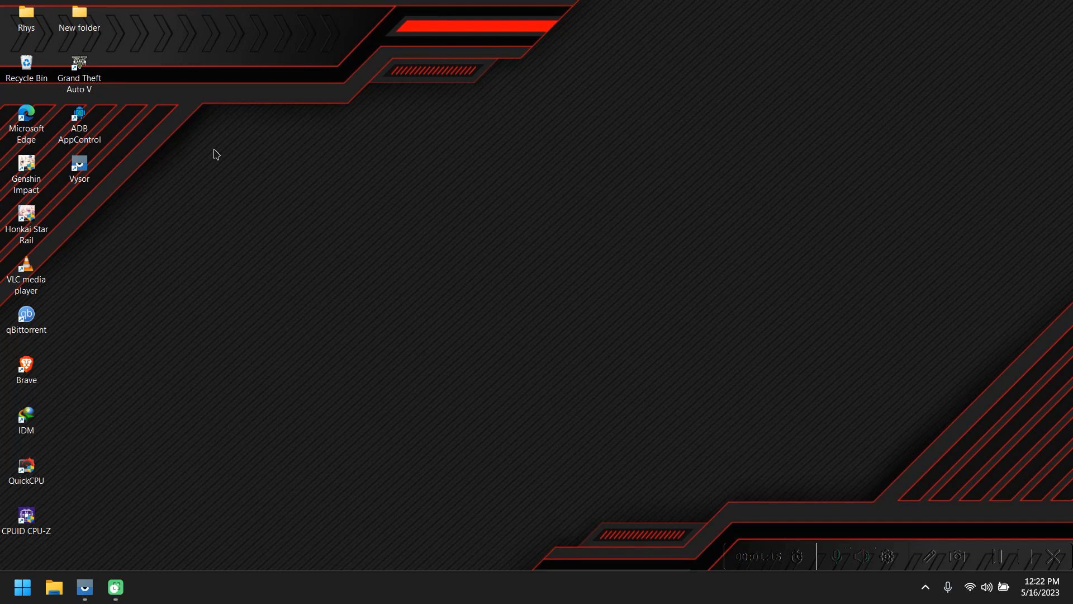
mouse_move(214, 132)
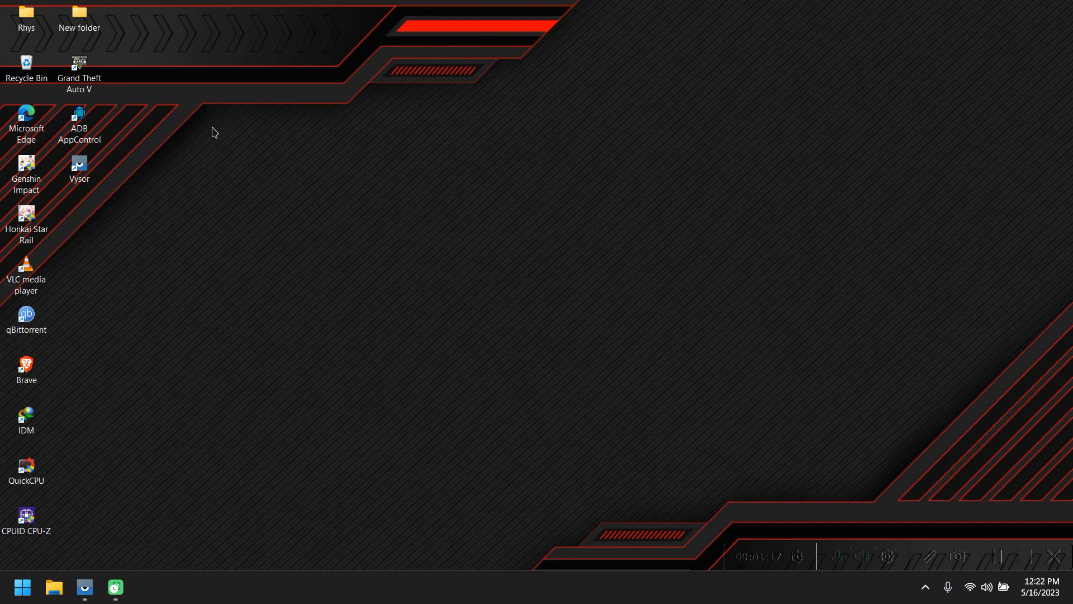
mouse_move(229, 177)
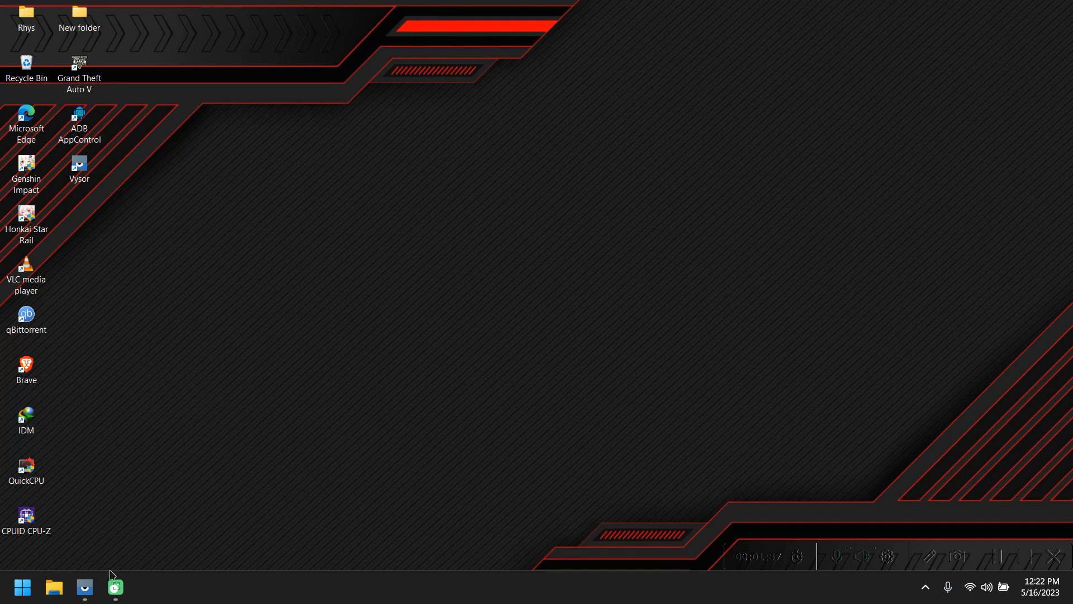
mouse_move(169, 432)
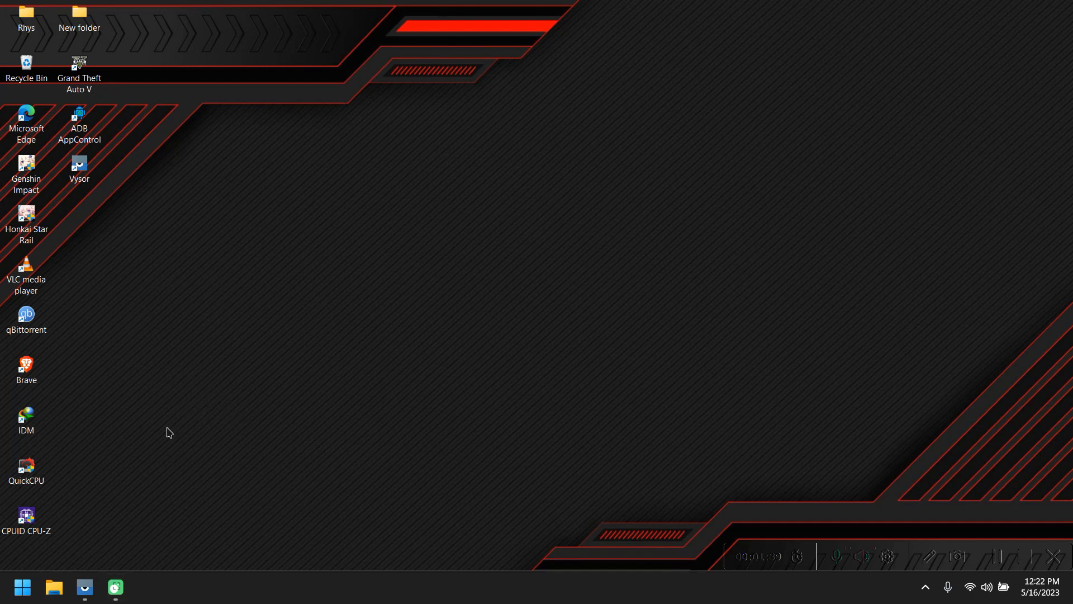
- Mirror the phone in Vysor and open Settings > About device > Version
left_click(84, 587)
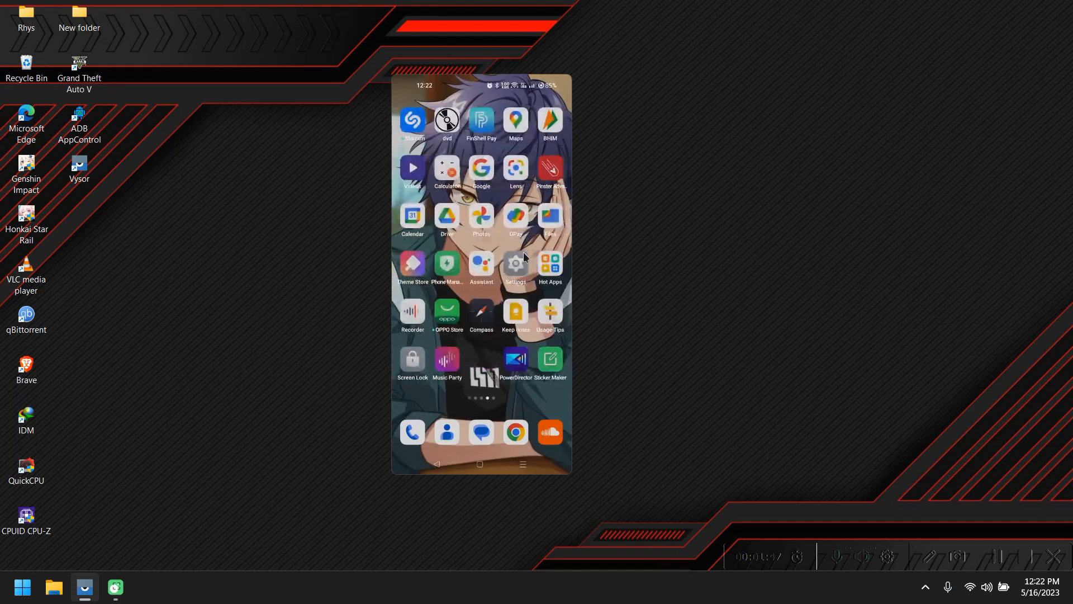
left_click(514, 261)
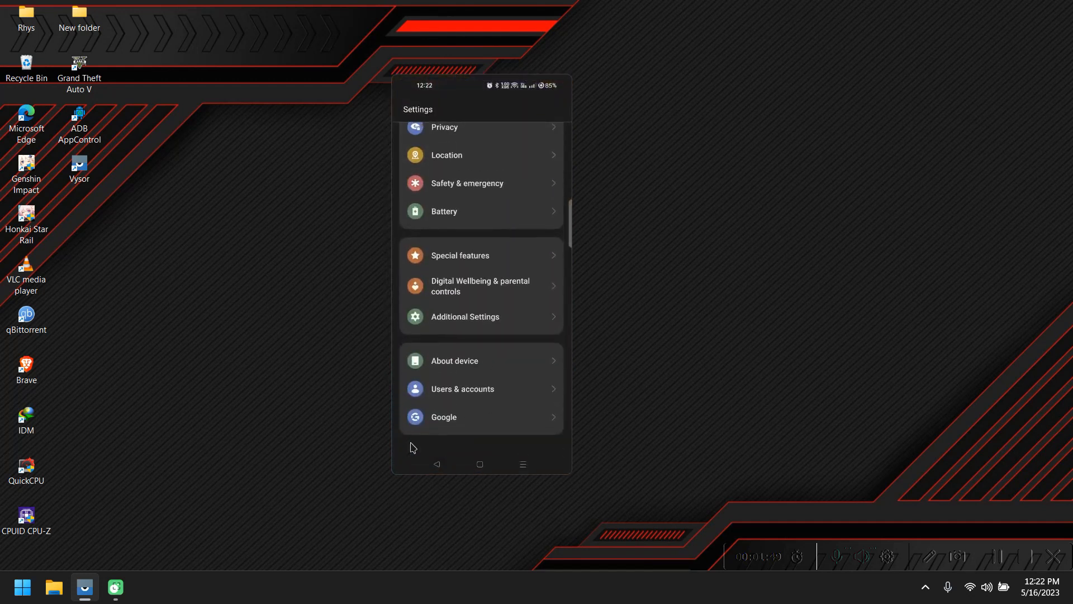
left_click(452, 360)
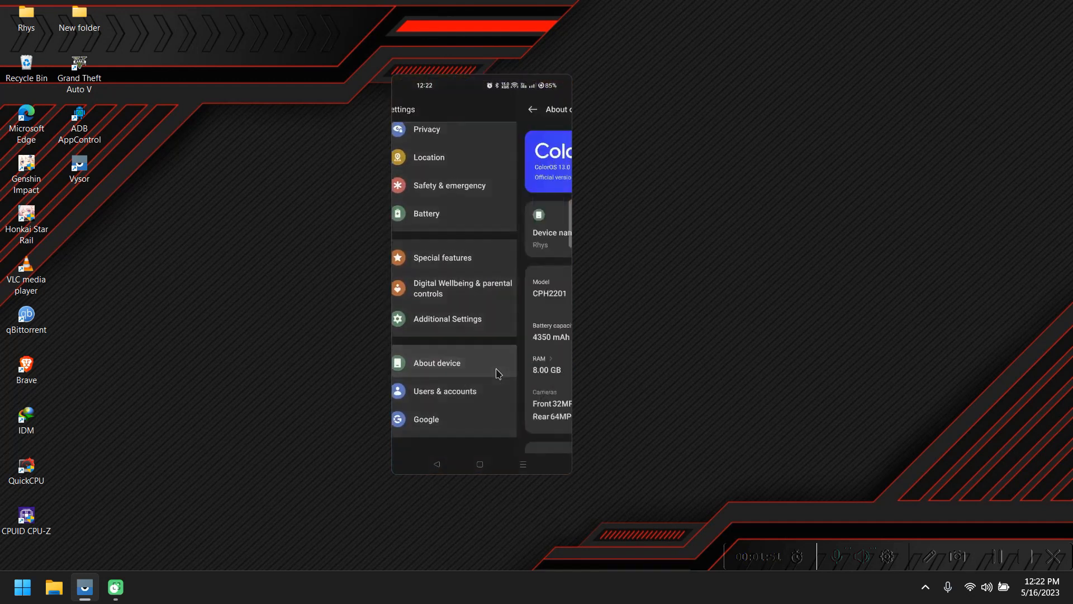
left_click(437, 363)
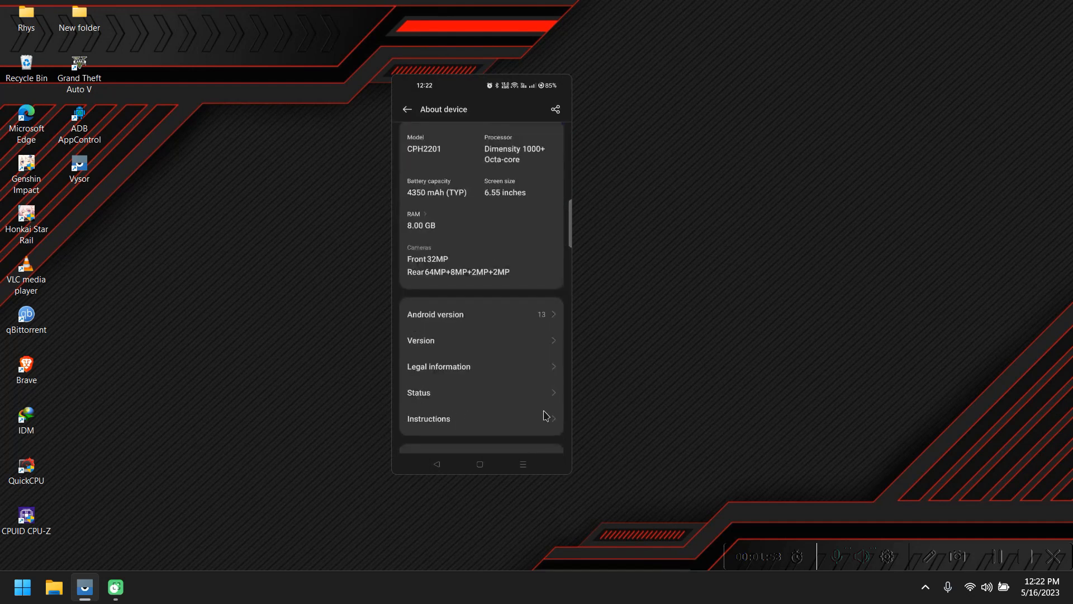
scroll("down", 3)
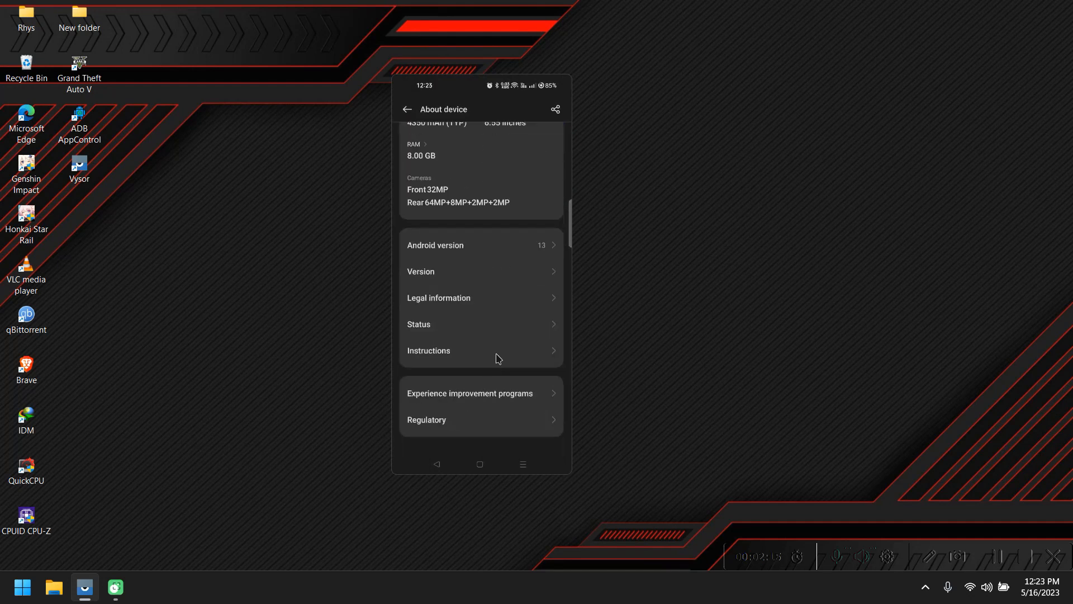
mouse_move(479, 286)
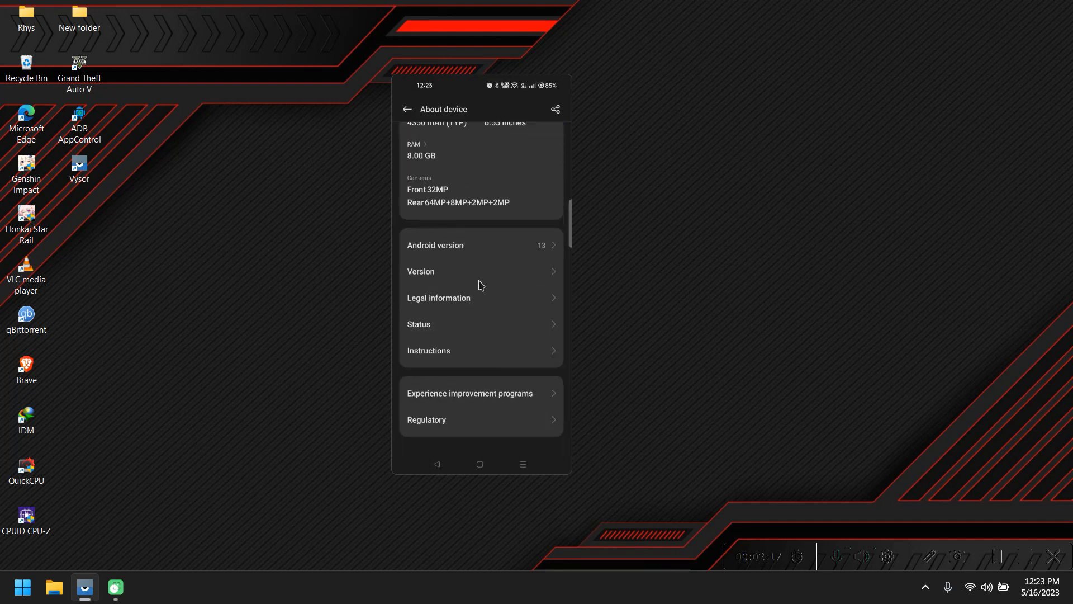
left_click(479, 271)
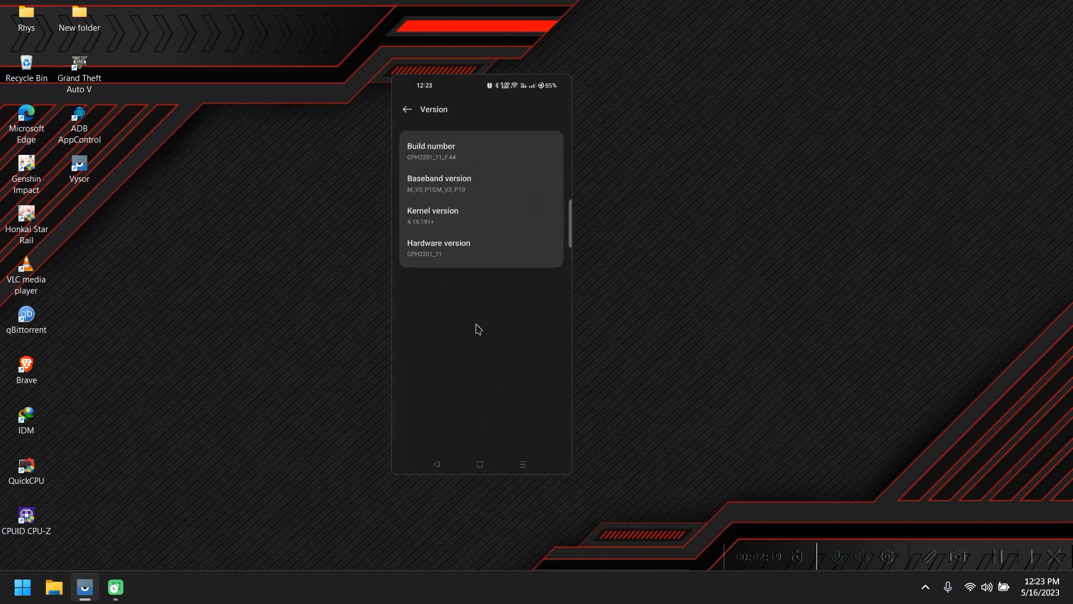
mouse_move(449, 182)
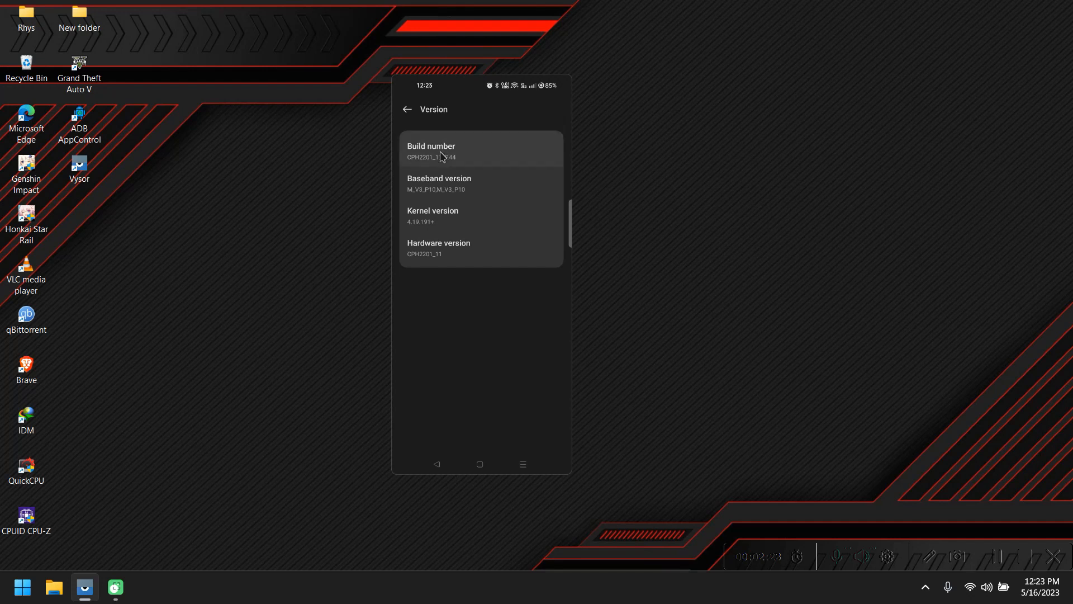
- Tap Build number to confirm developer mode is on, then go back to Settings
left_click(431, 150)
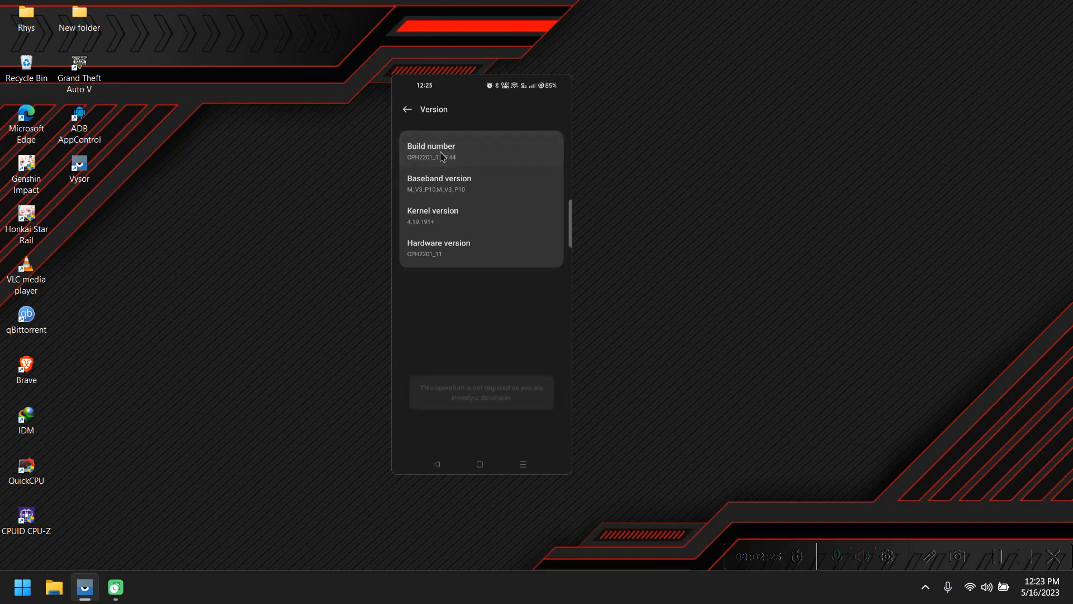
left_click(431, 150)
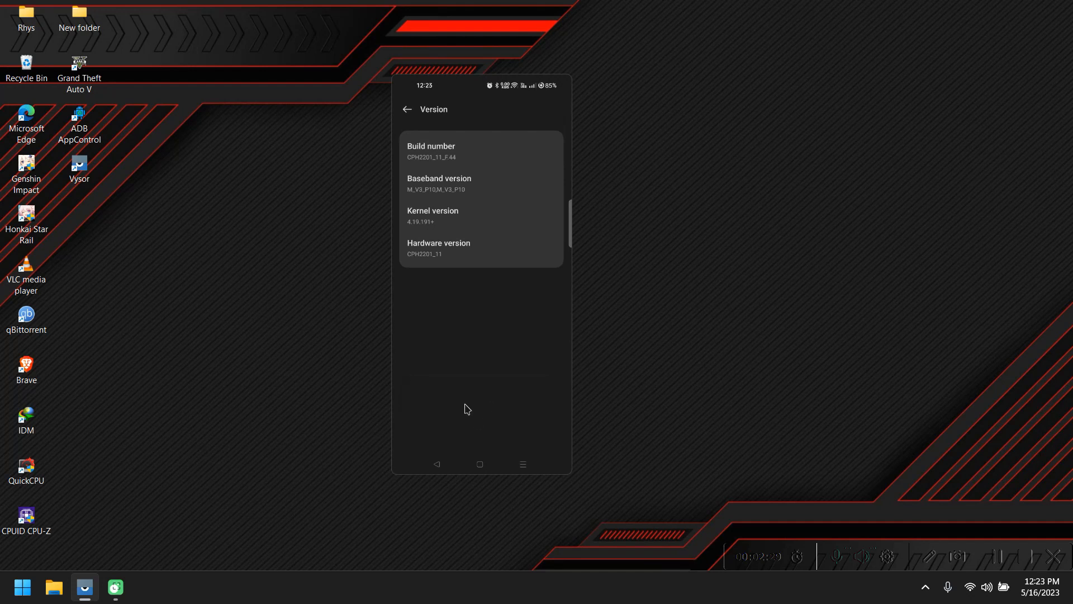
left_click(407, 109)
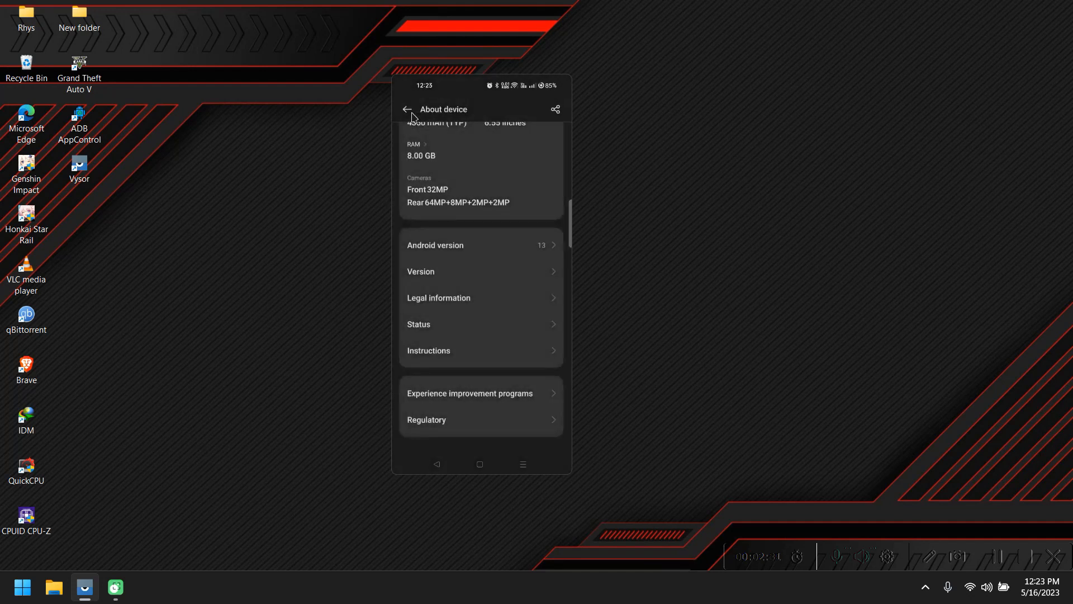
left_click(406, 109)
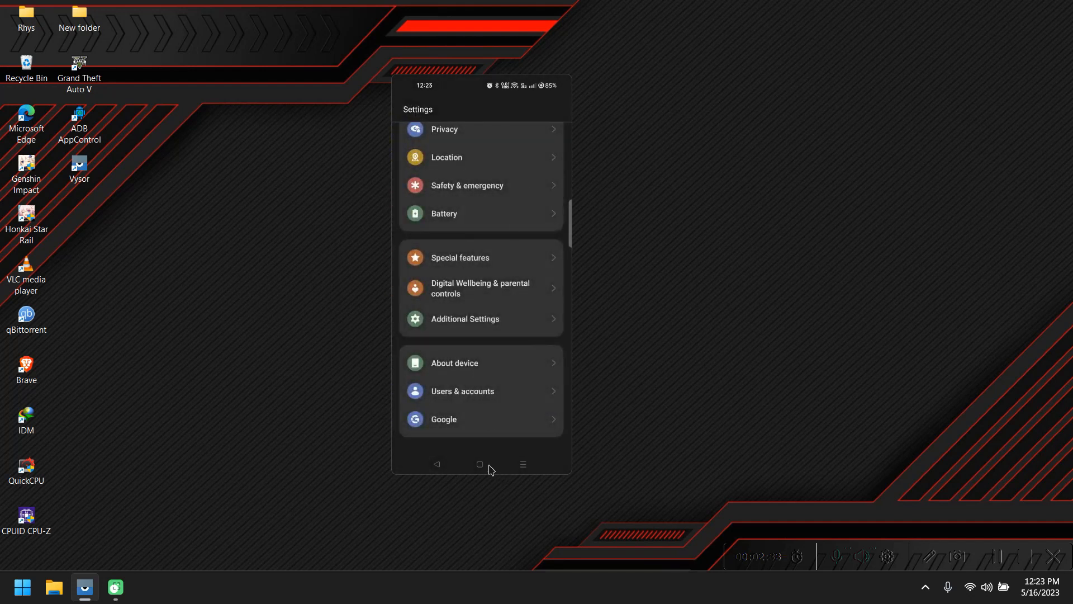
- Close the Vysor mirroring window to reveal the desktop
left_click(479, 463)
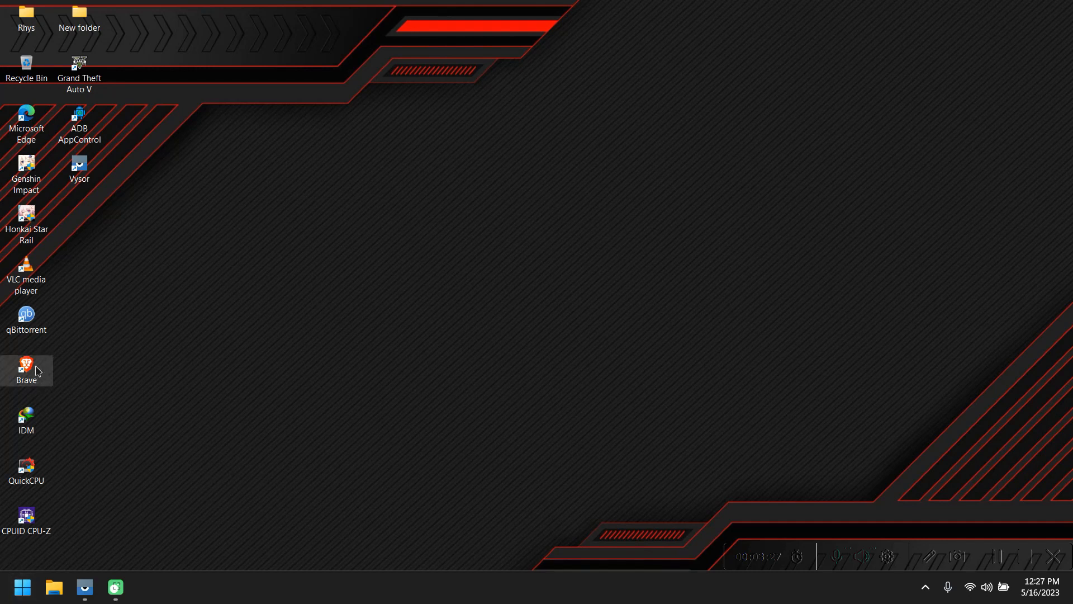
- Launch Brave and open the MediaFire page for 15_Second_ADB_Installer_v1.5.6
double_click(26, 365)
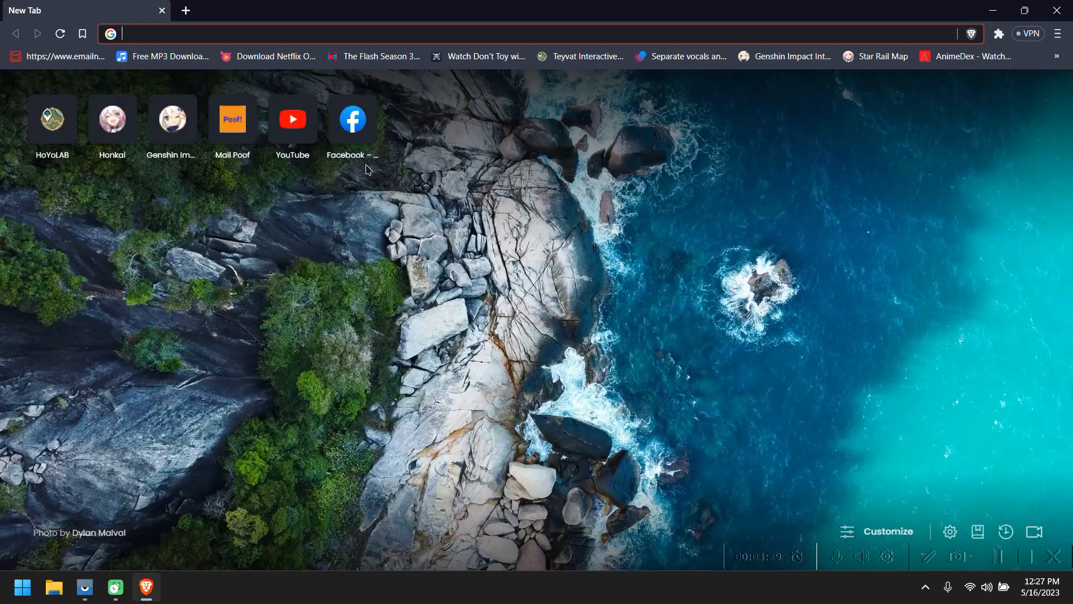
type("15 sec")
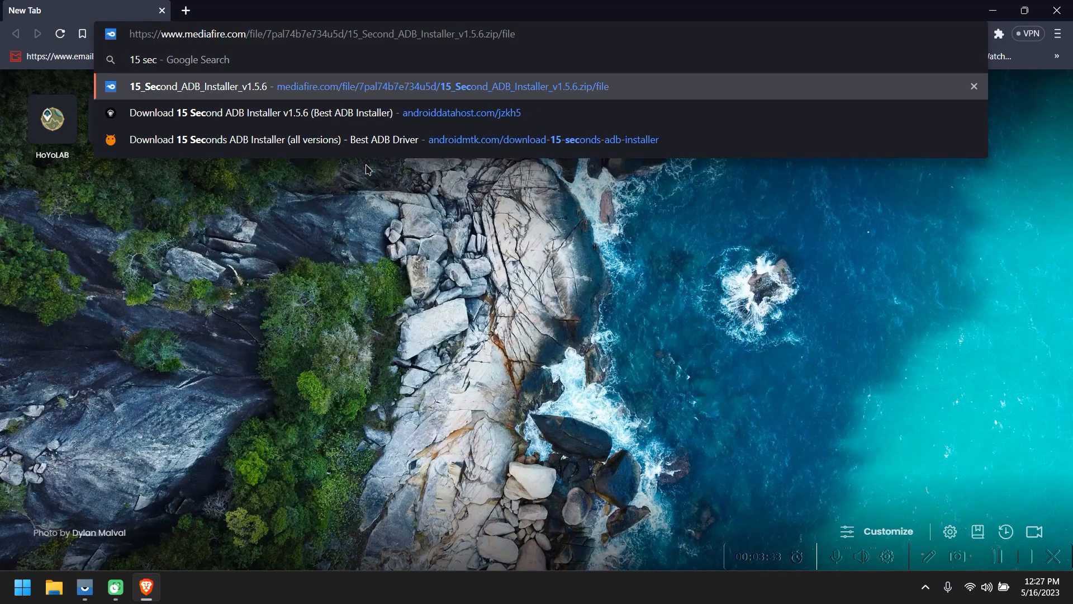
left_click(368, 86)
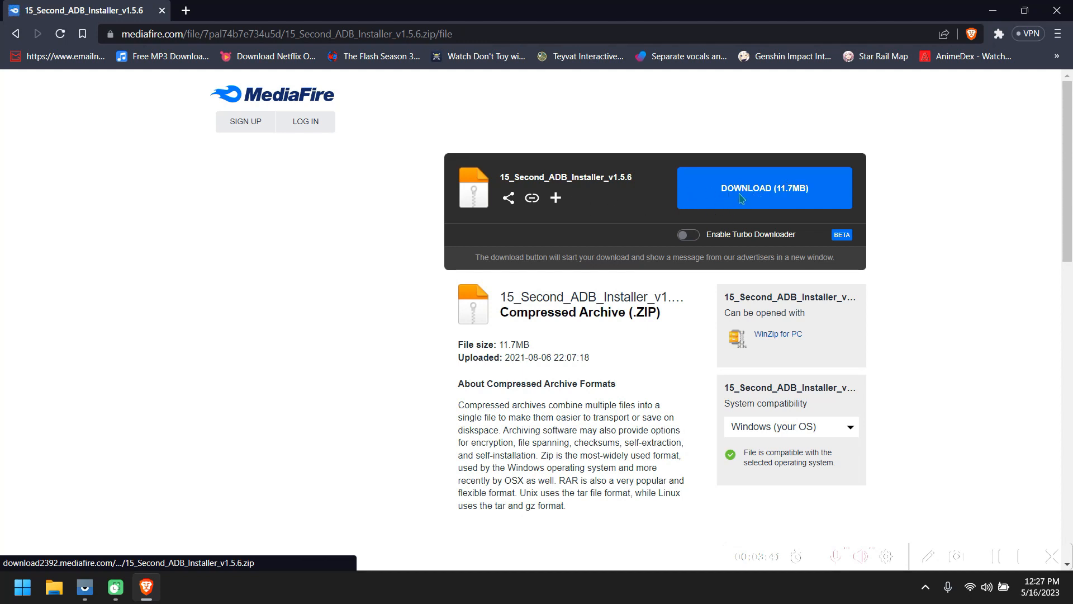
mouse_move(719, 192)
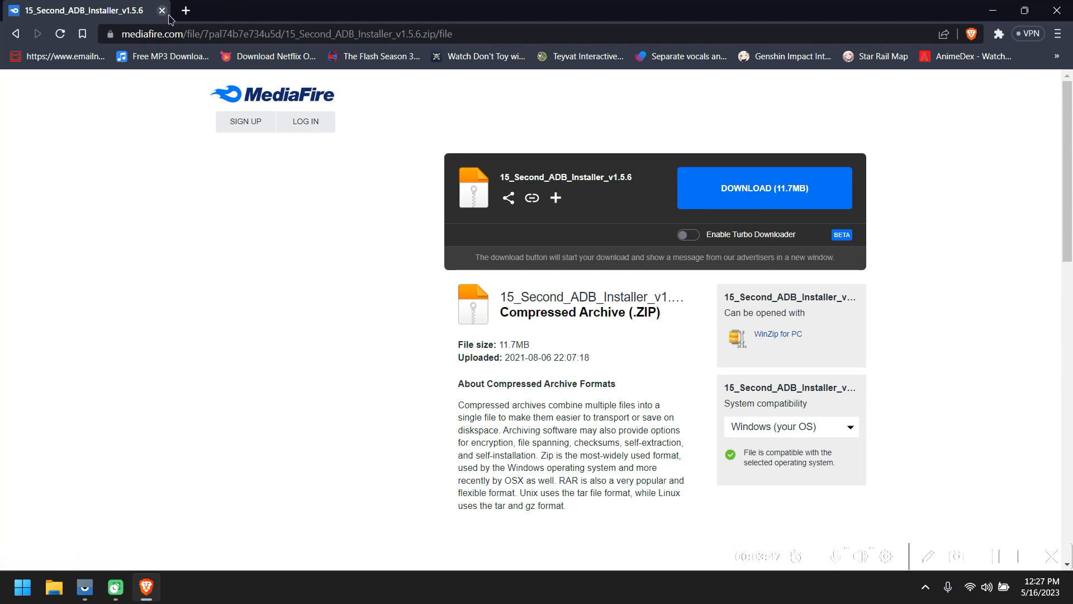
mouse_move(241, 76)
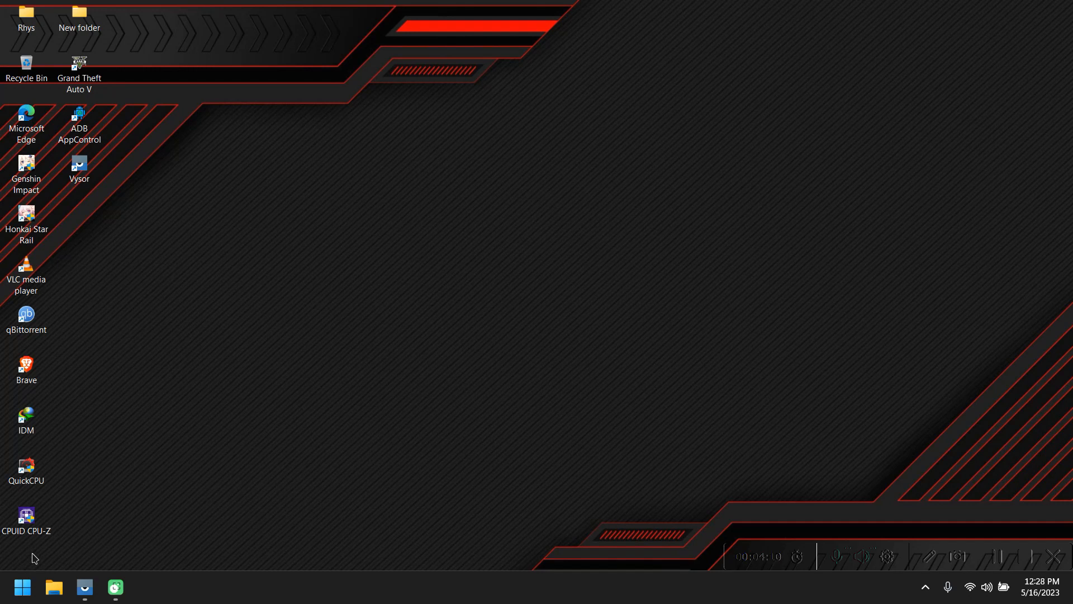
- Browse File Explorer to C:\adb and launch cmd from the address bar
left_click(21, 587)
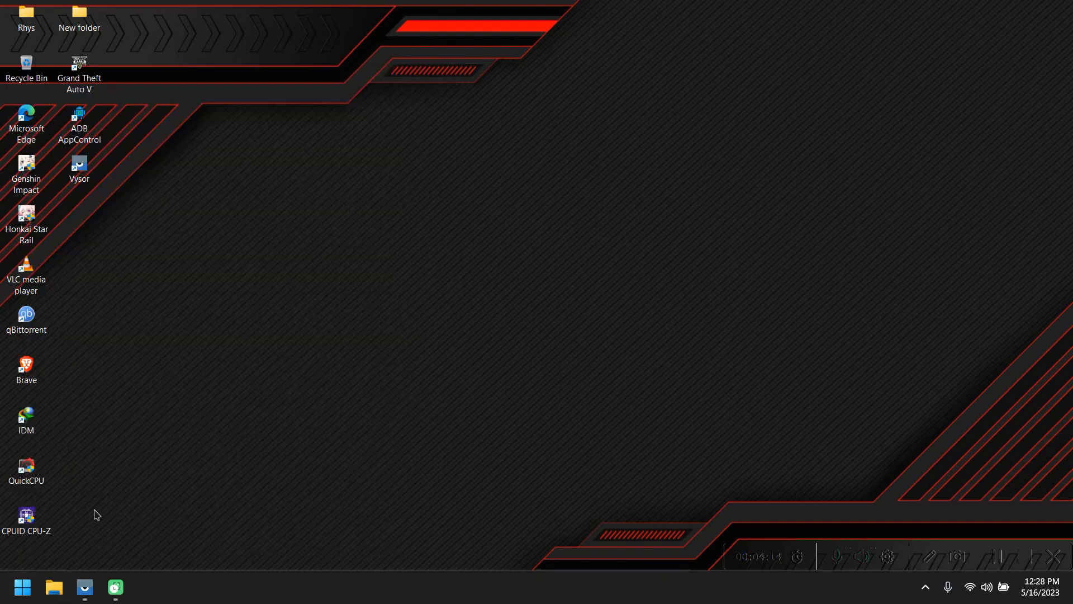
left_click(54, 587)
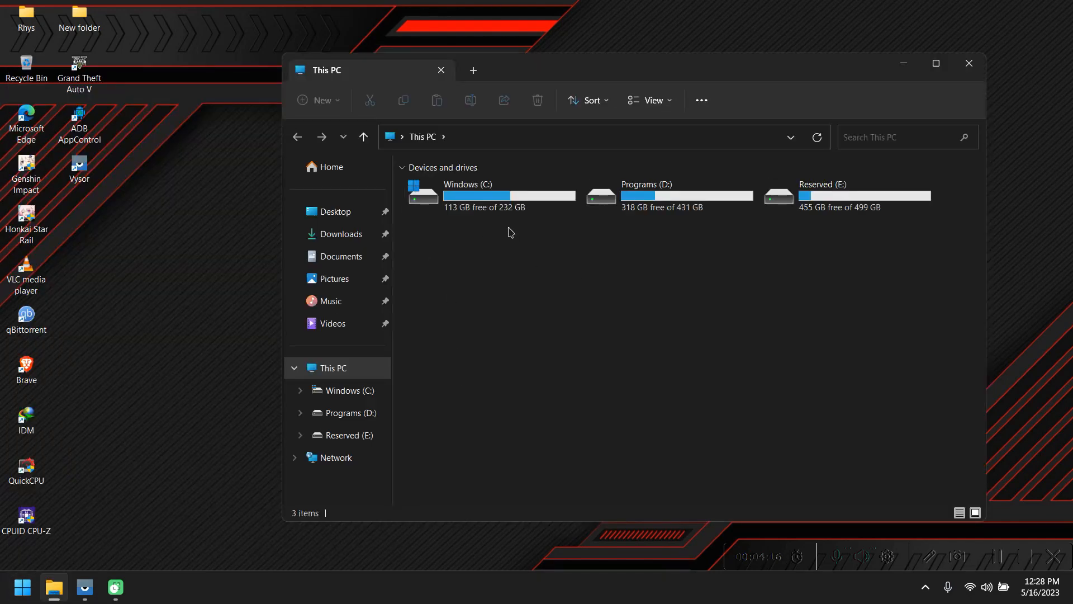
double_click(467, 195)
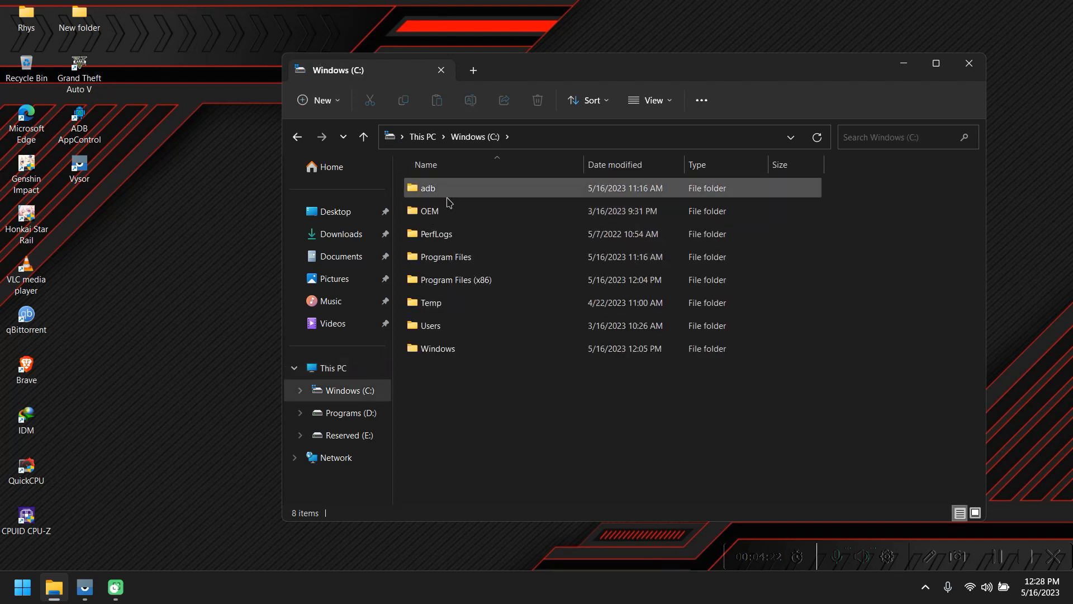
mouse_move(464, 195)
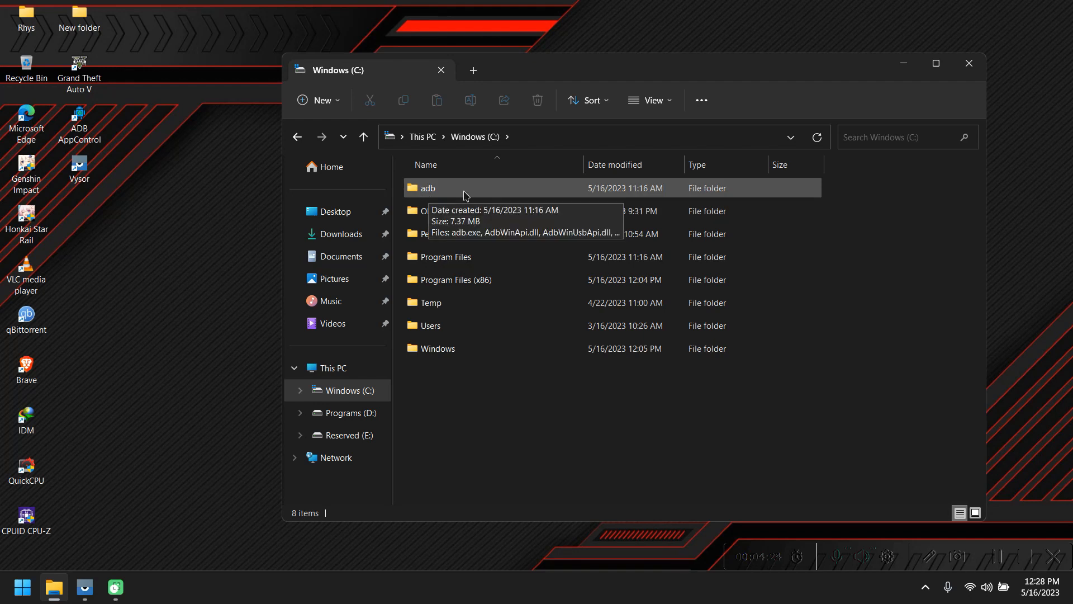
double_click(427, 188)
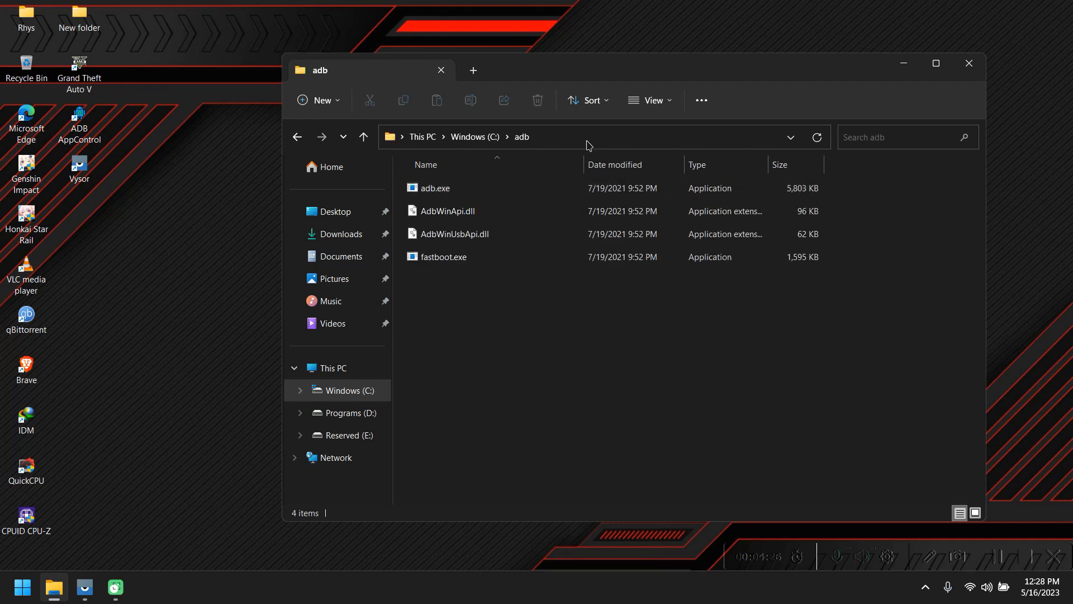
type("c")
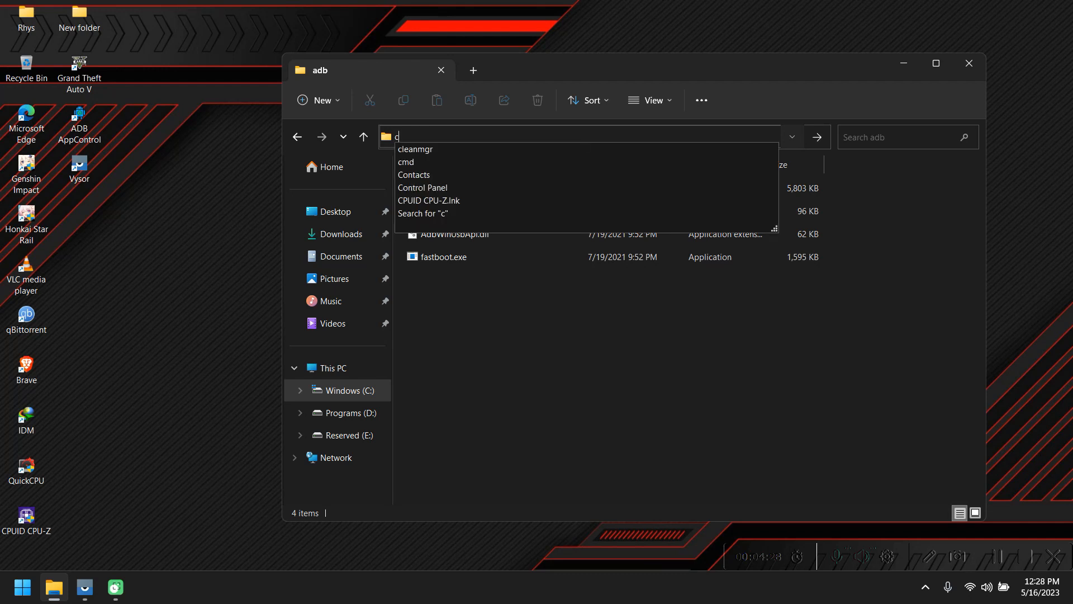
type("md")
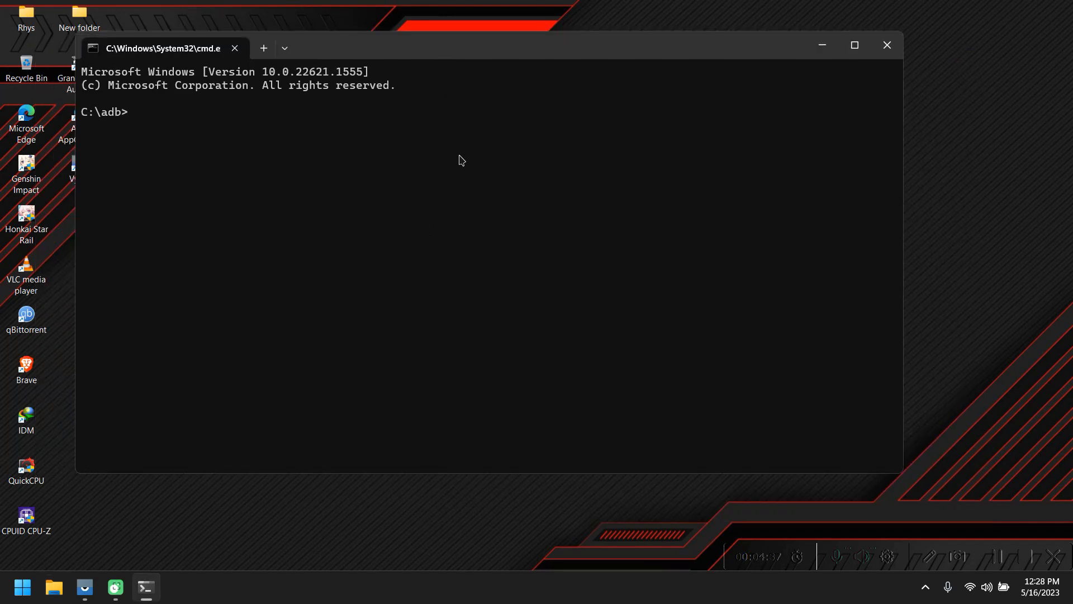
- Run 'adb devices' to confirm the phone is attached, then close Command Prompt
type("adb devices")
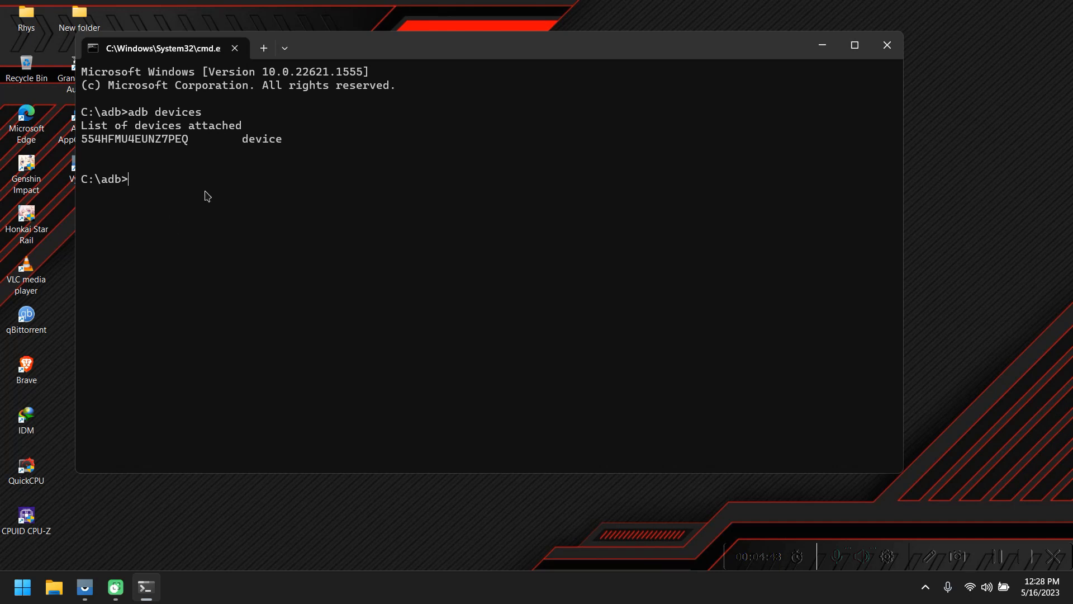
mouse_move(312, 175)
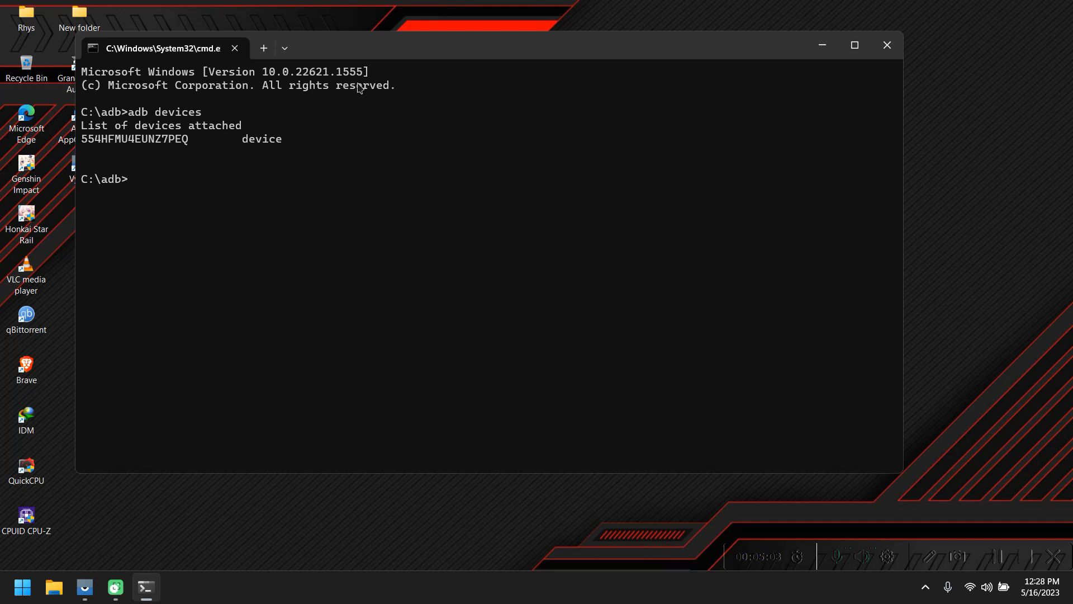
mouse_move(250, 108)
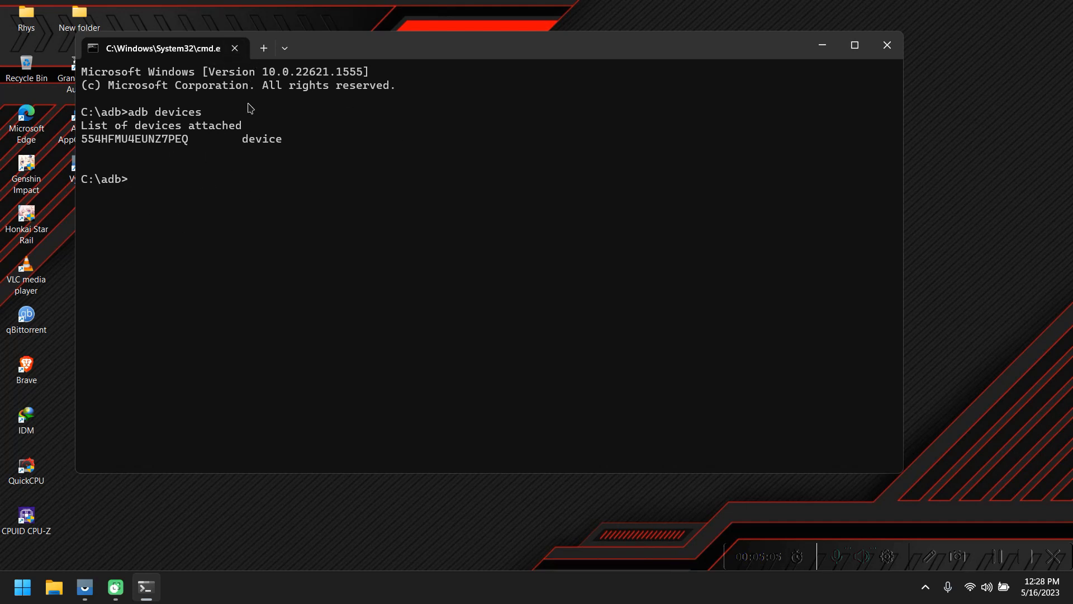
left_click(886, 45)
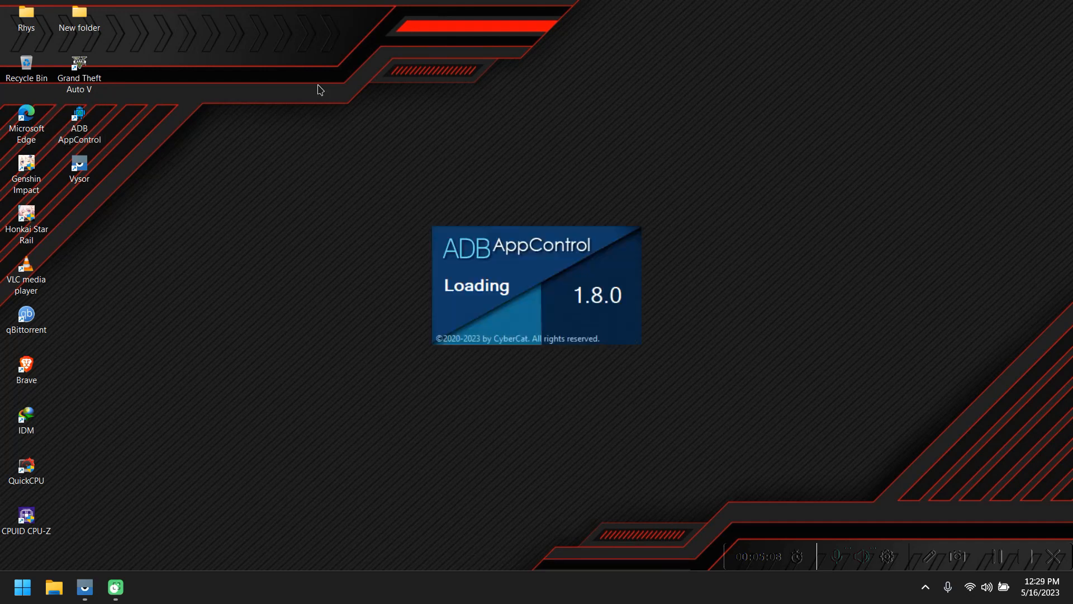
mouse_move(278, 130)
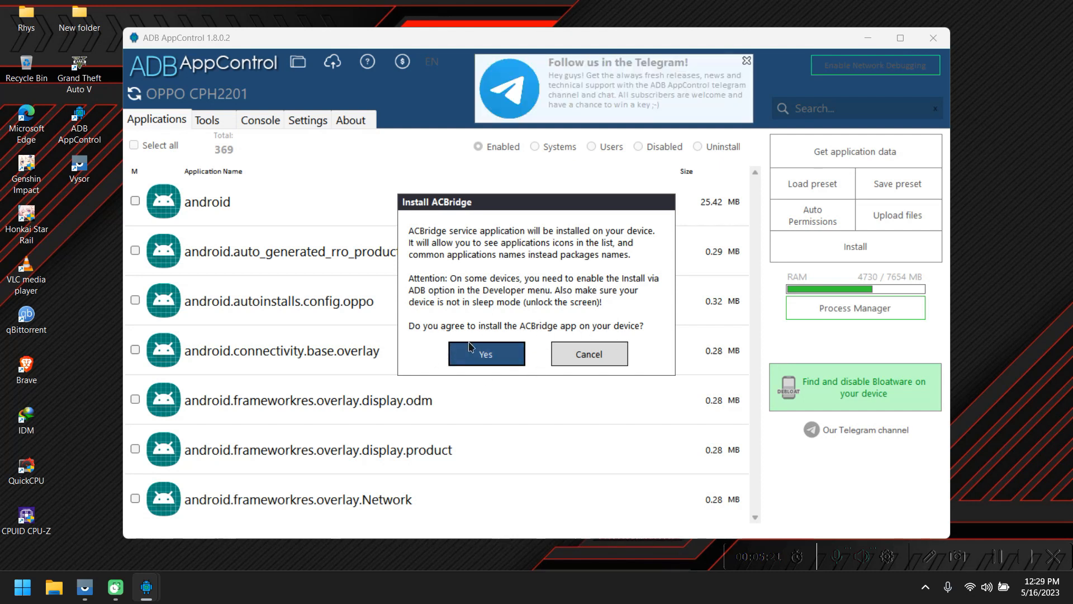
- Agree to install ACBridge so the 370 apps show names and icons
left_click(485, 353)
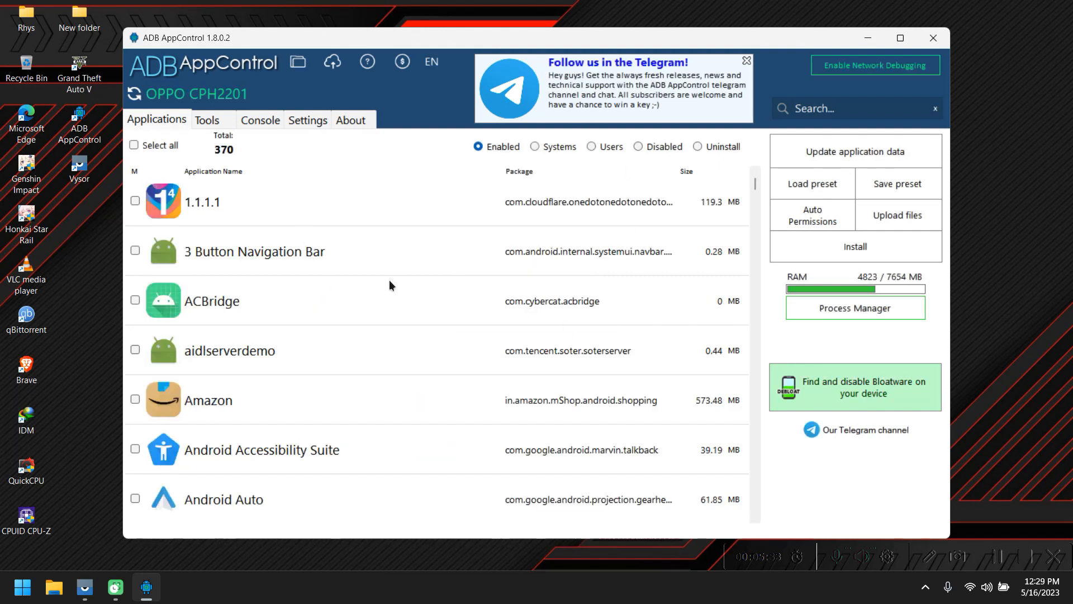
mouse_move(144, 588)
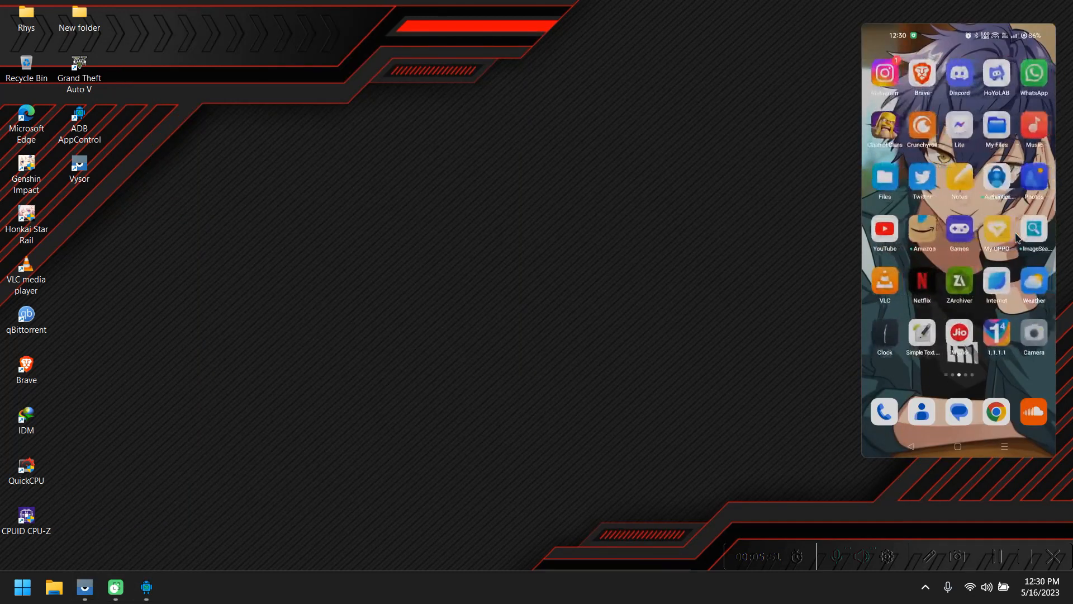
- View the phone's home screen in Vysor, then bring ADB AppControl to the front
scroll("left", 3)
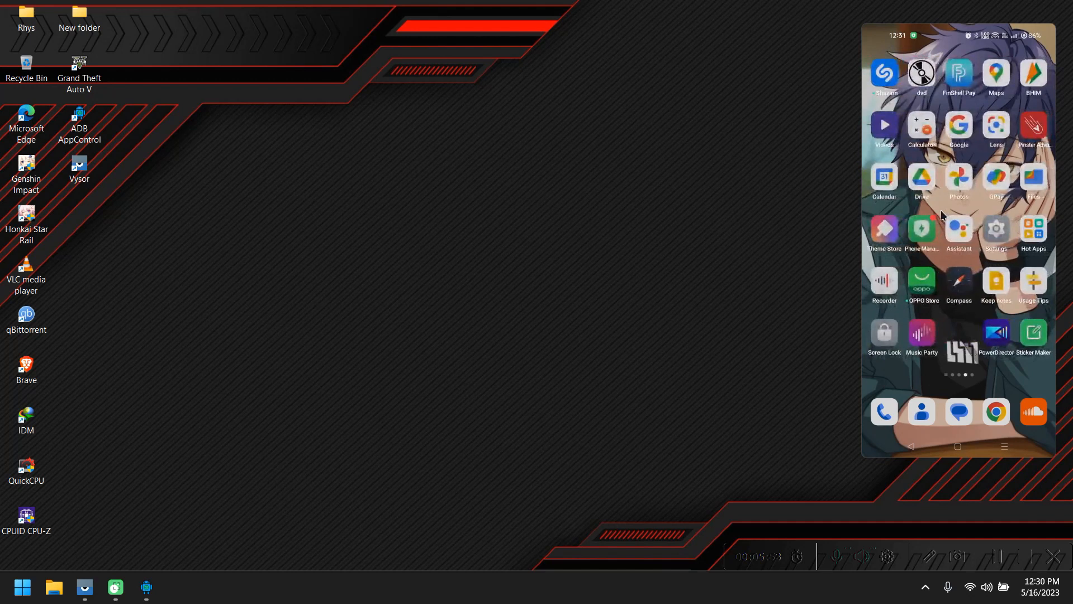
mouse_move(956, 208)
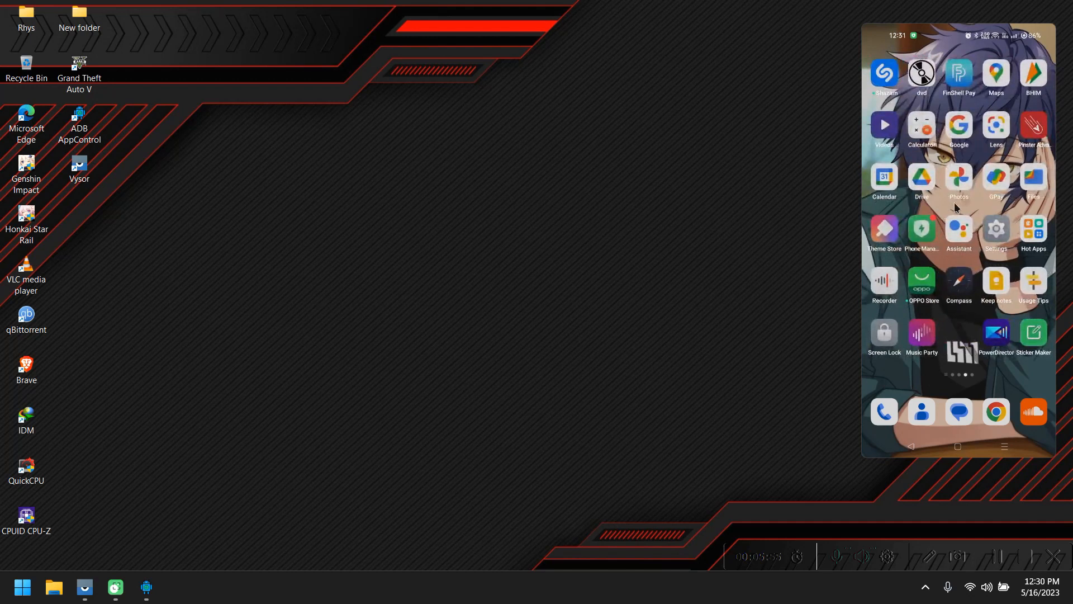
mouse_move(1011, 205)
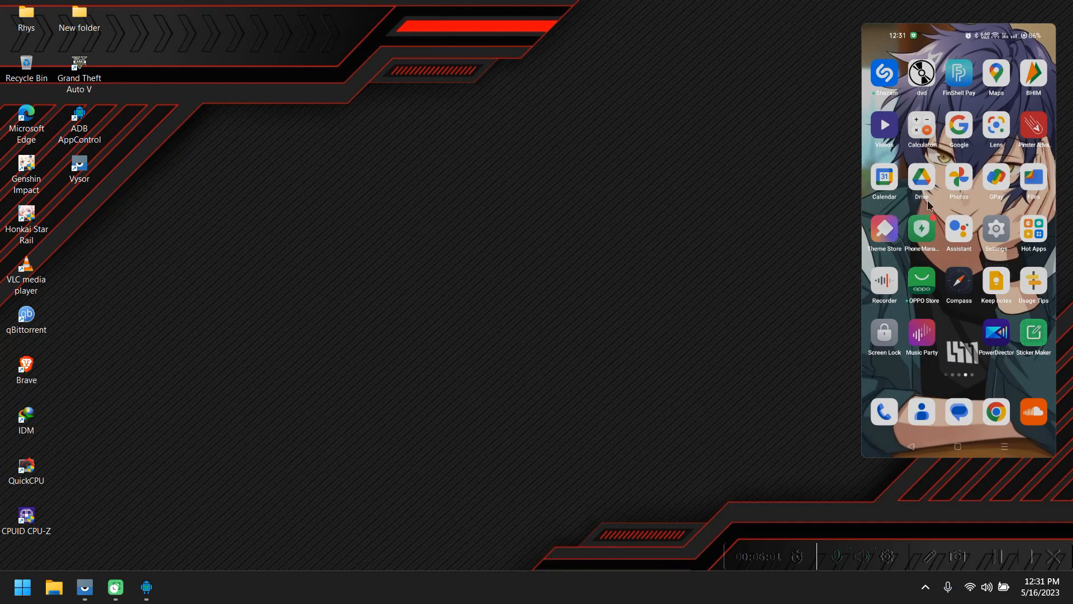
mouse_move(961, 191)
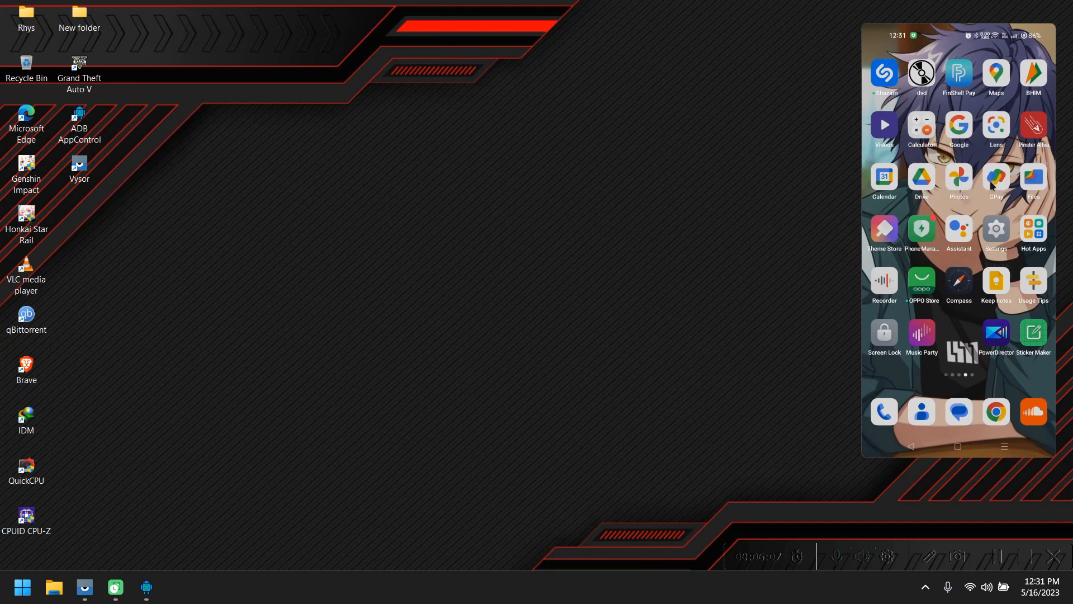
mouse_move(952, 253)
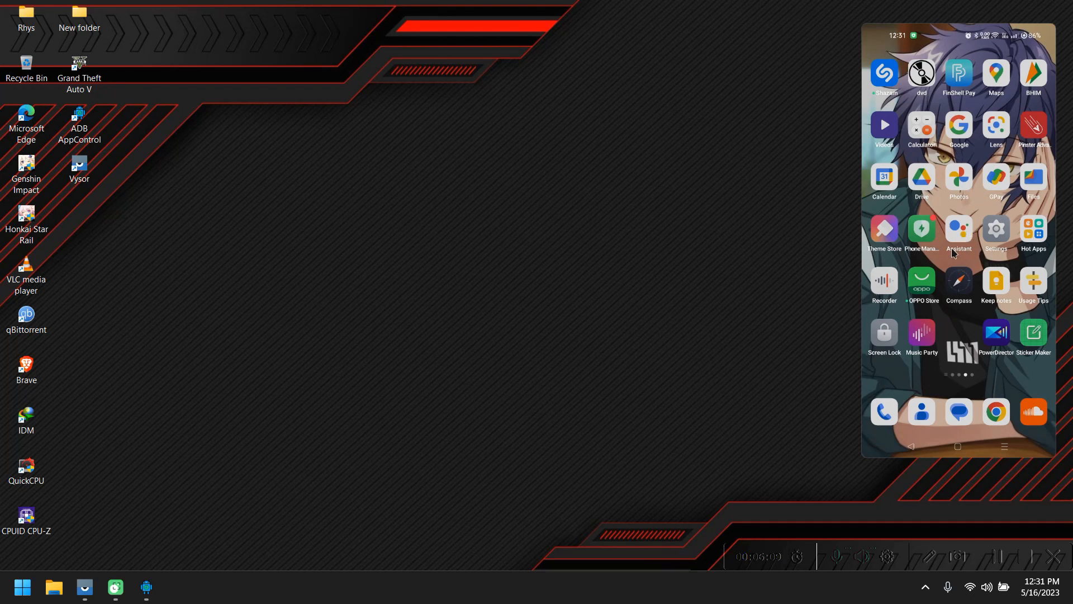
mouse_move(932, 367)
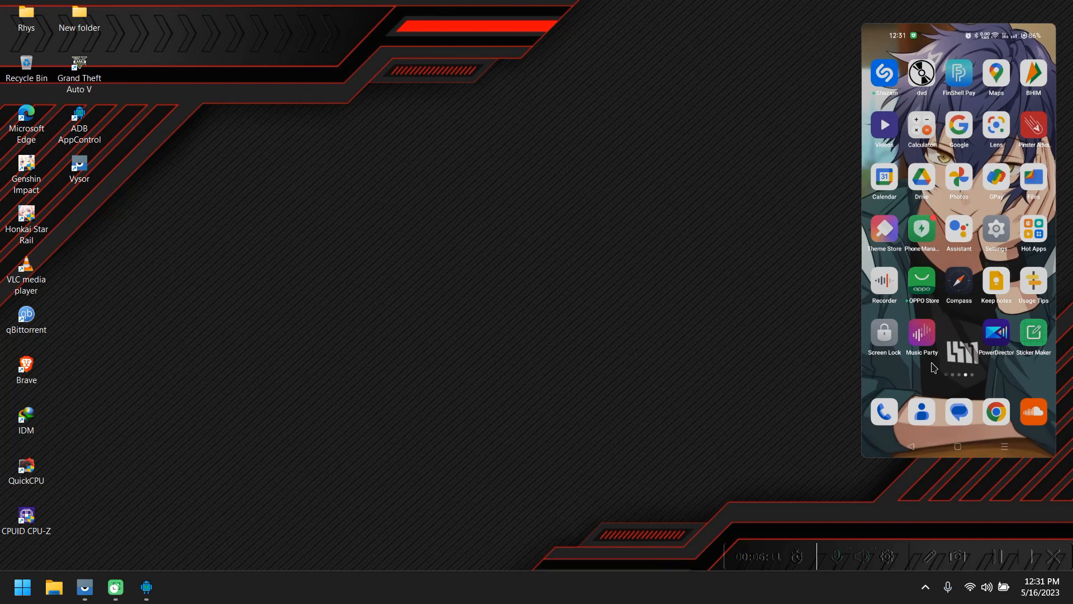
mouse_move(975, 333)
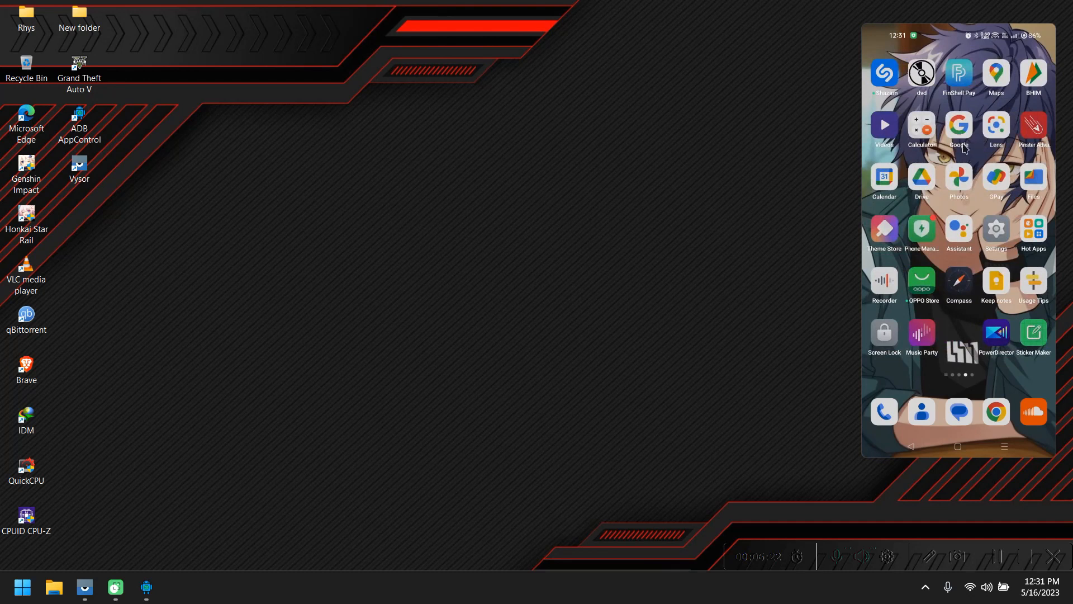
mouse_move(903, 255)
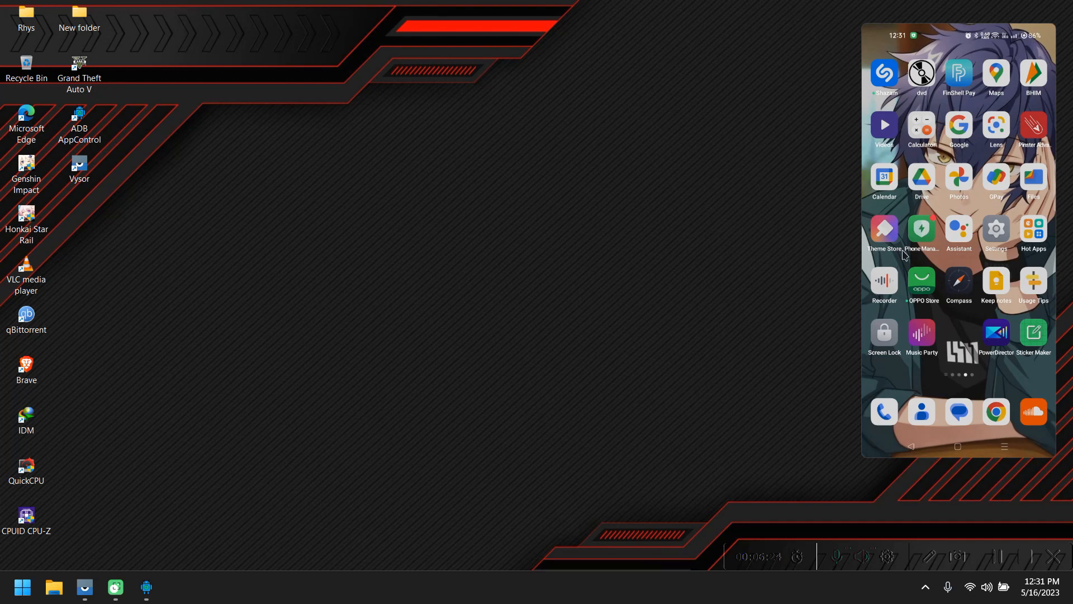
mouse_move(916, 350)
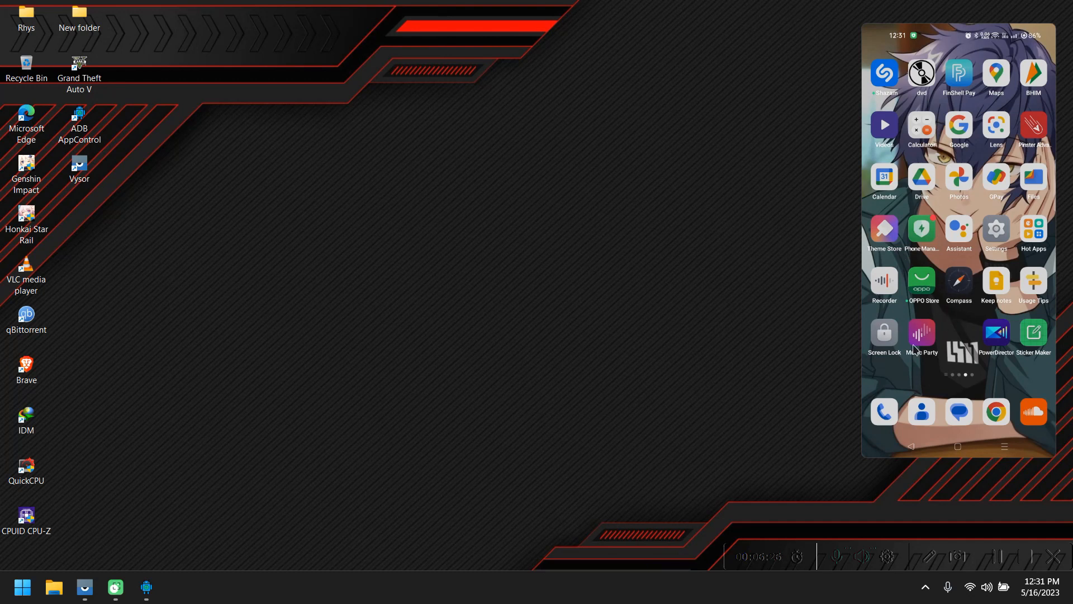
mouse_move(923, 360)
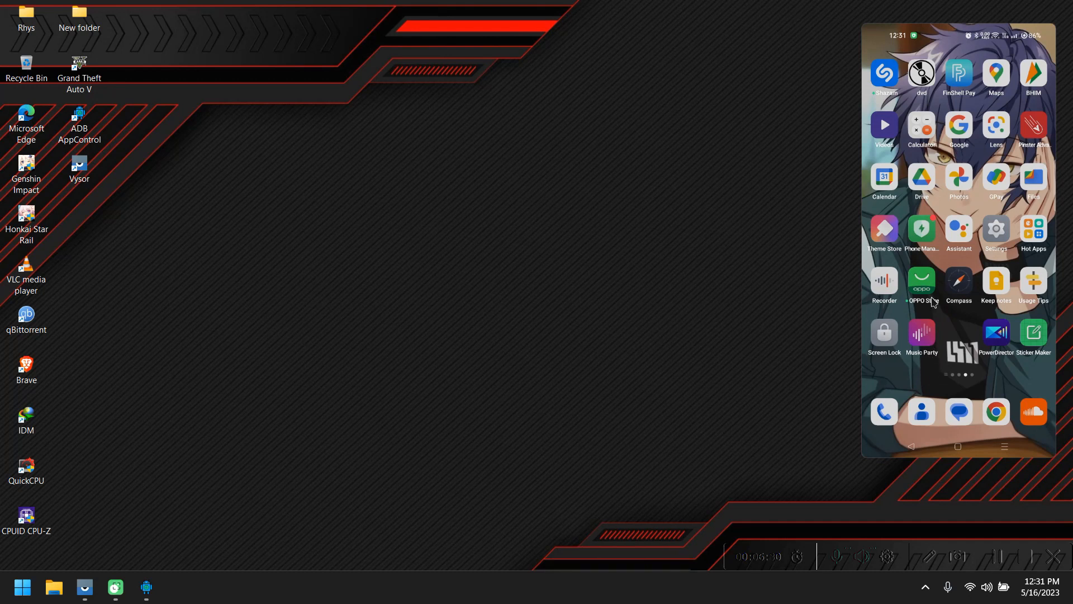
left_click(145, 586)
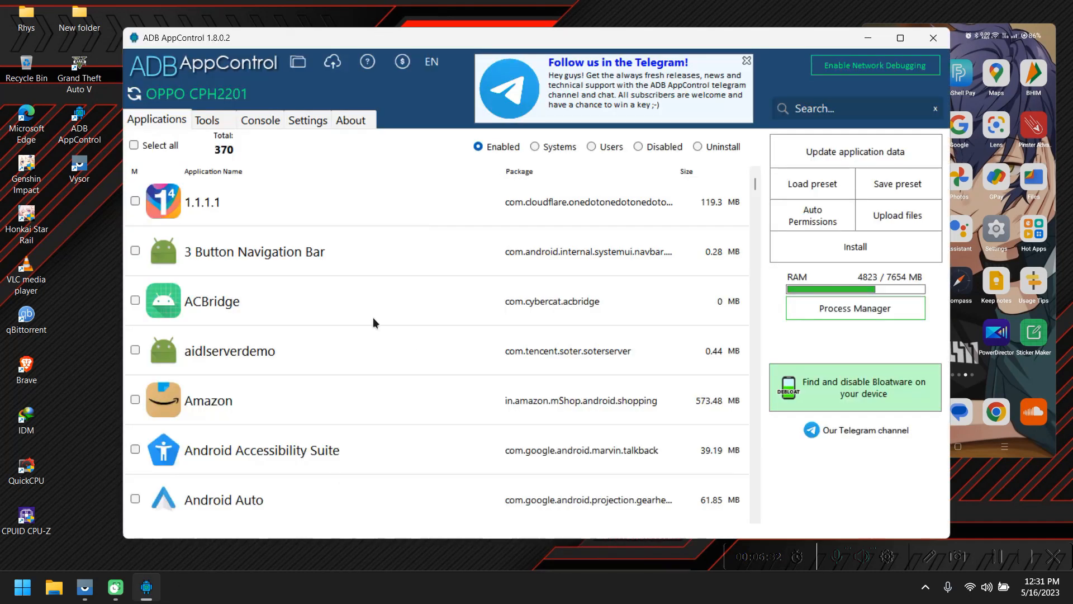
mouse_move(275, 354)
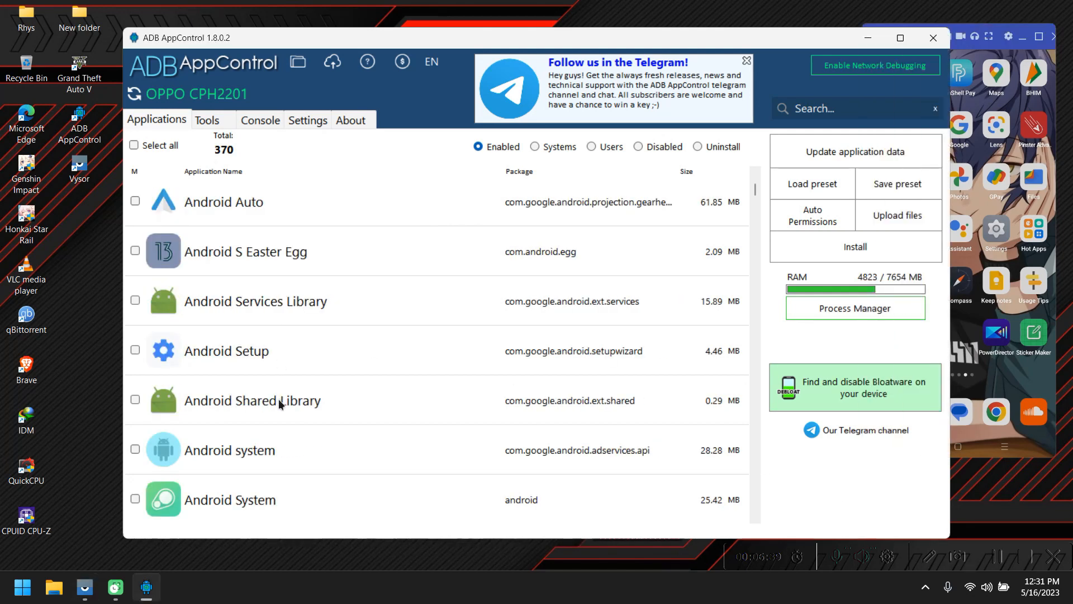
- Scroll the app list down to the M apps and tick Music Party (com.coloros.musiclink)
scroll("down", 3)
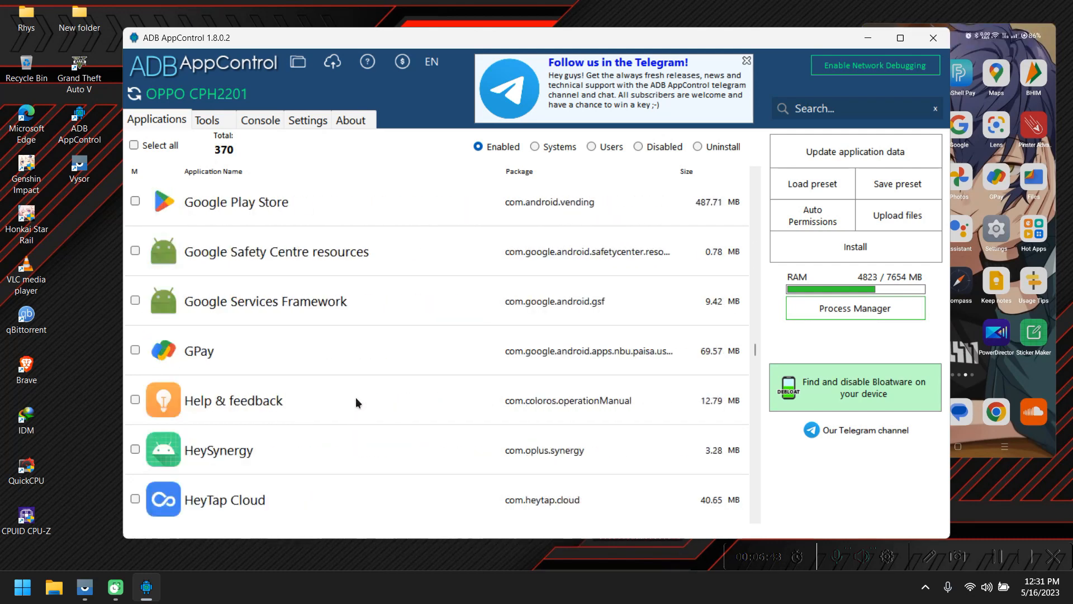
scroll("down", 3)
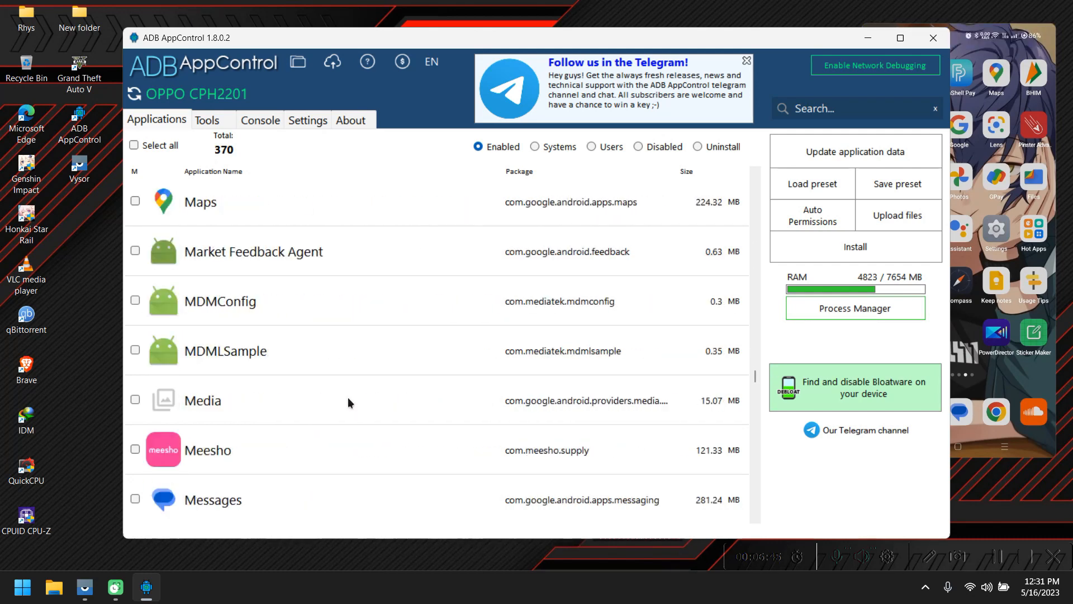
scroll("down", 3)
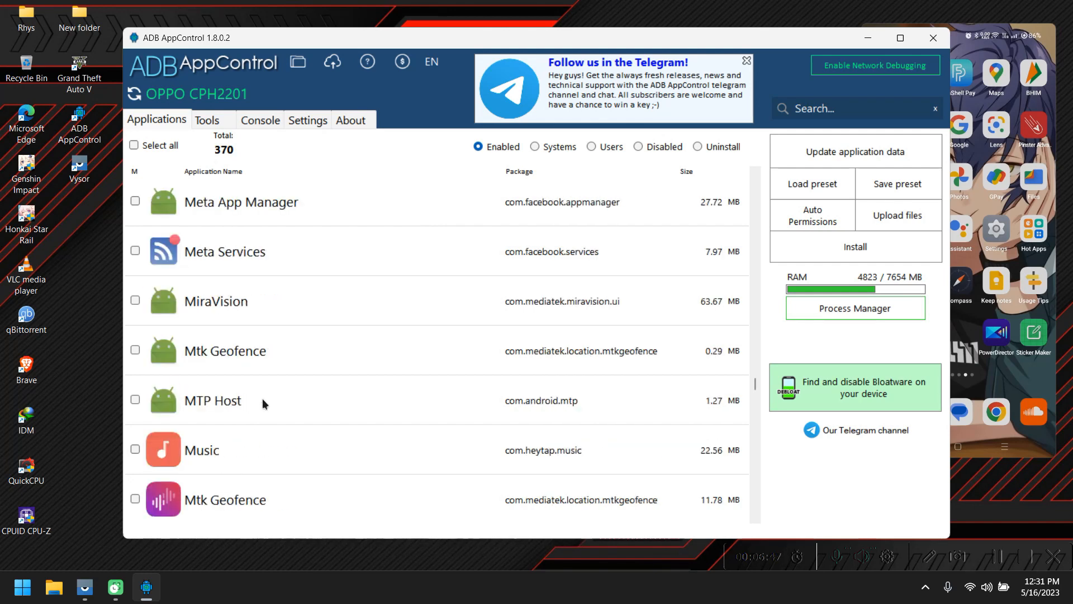
left_click(135, 350)
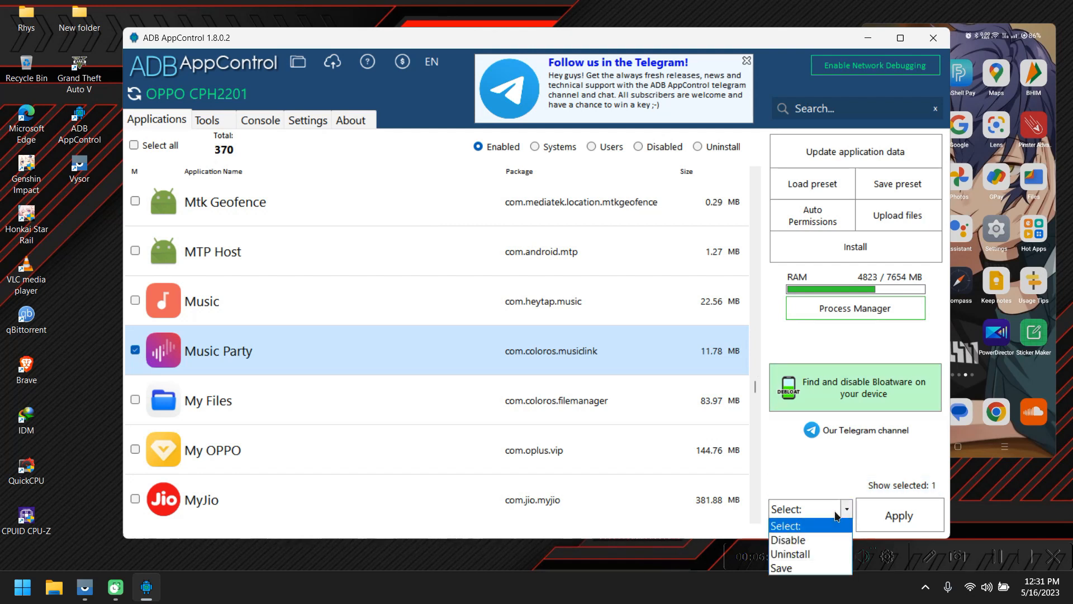
mouse_move(787, 539)
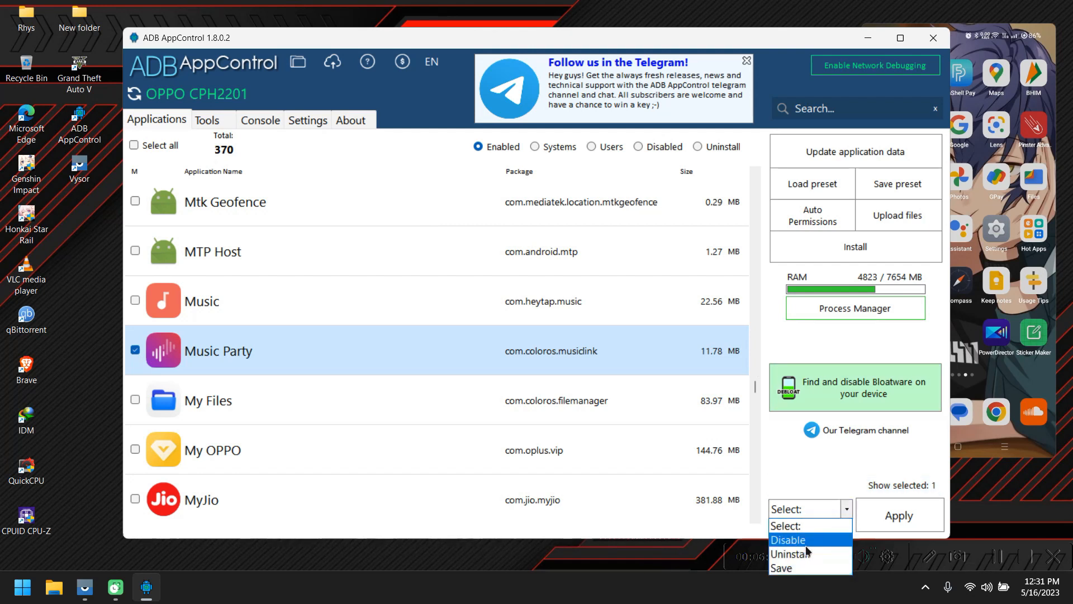
mouse_move(789, 553)
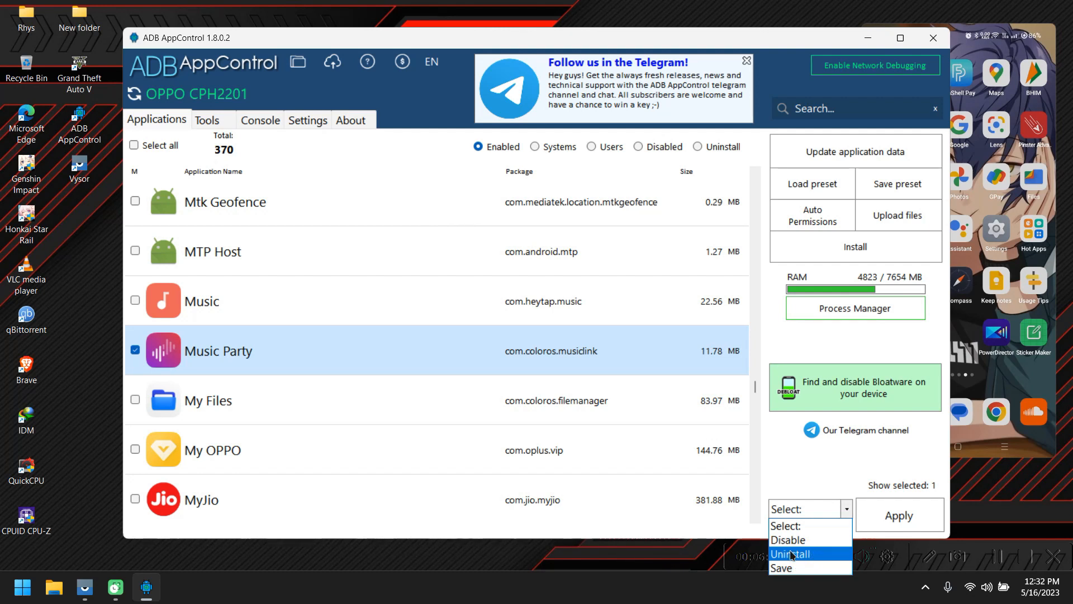
mouse_move(787, 539)
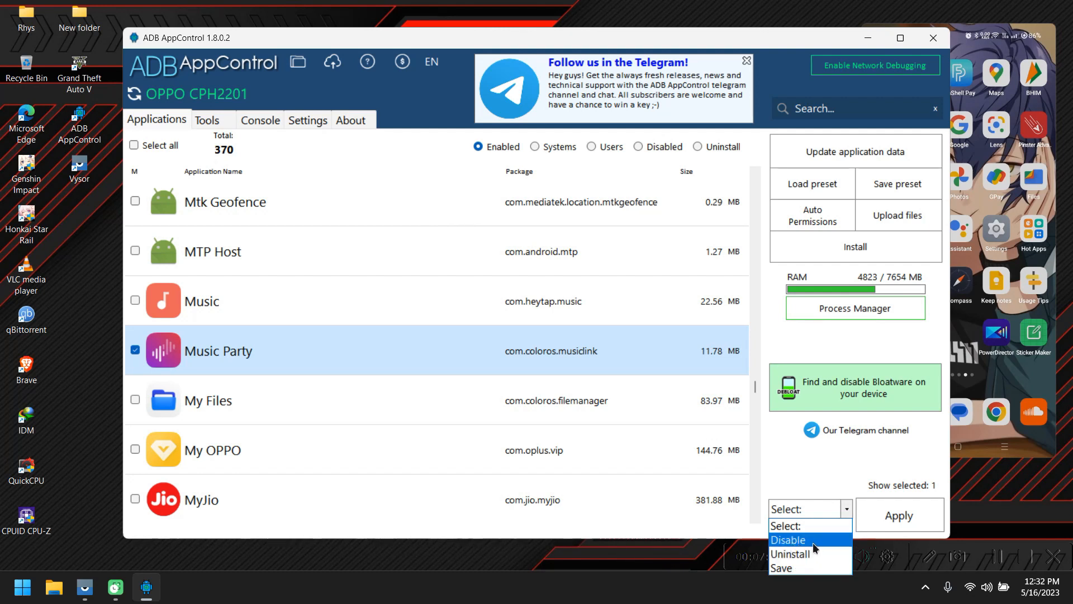
- Uninstall system app Music Party, leaving 369 apps, then tick GPay
left_click(789, 552)
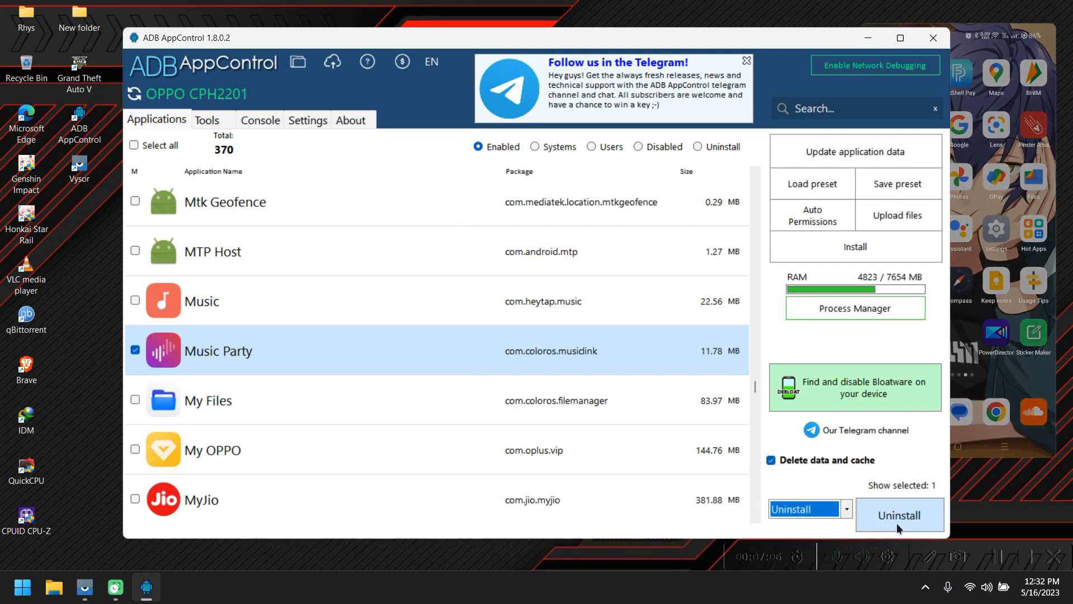
left_click(900, 515)
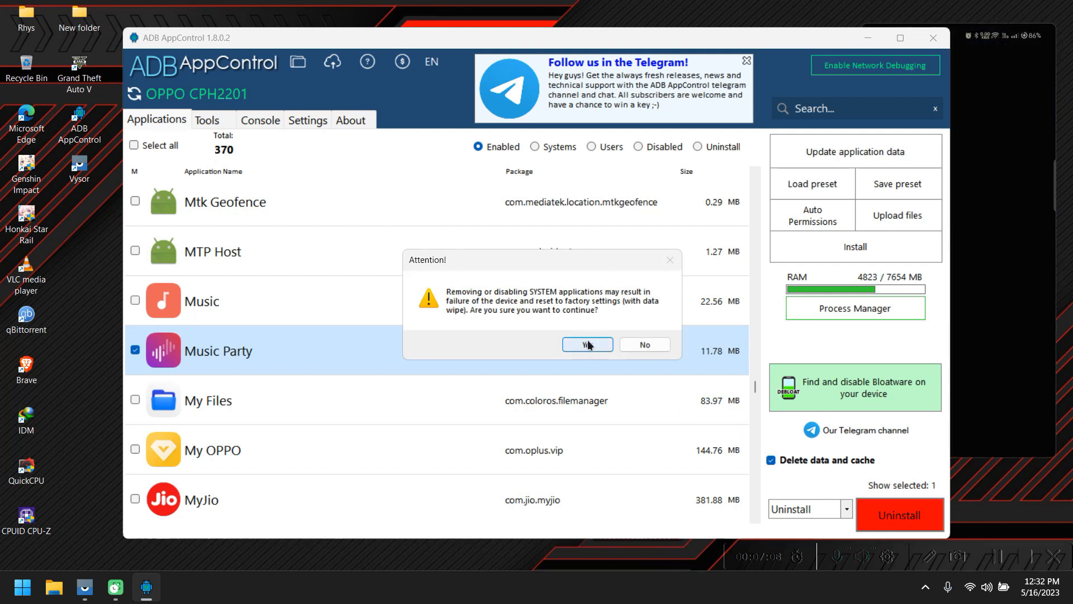
left_click(583, 345)
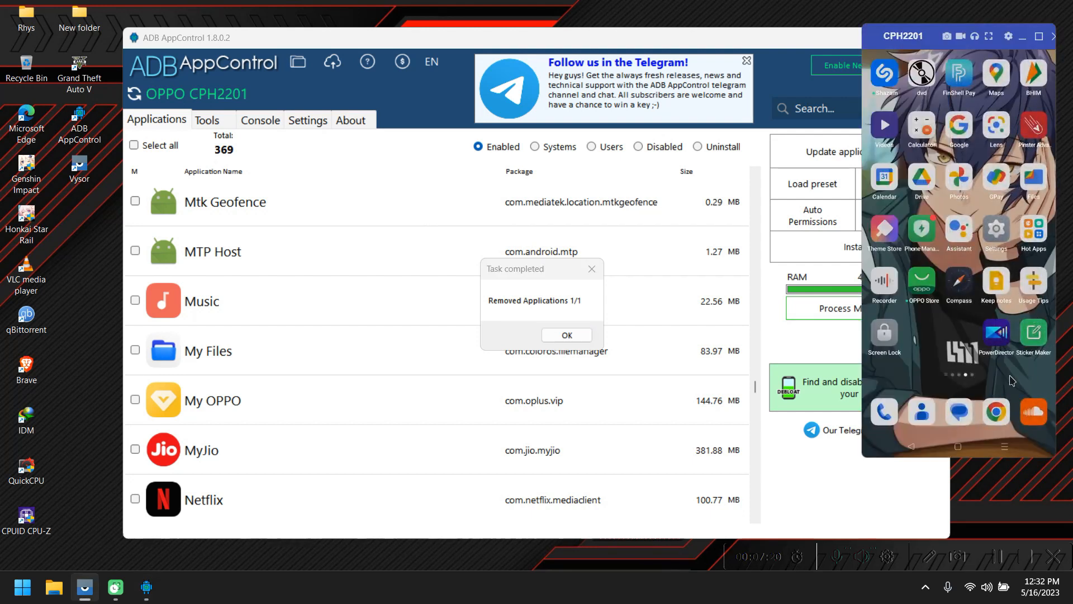
mouse_move(926, 347)
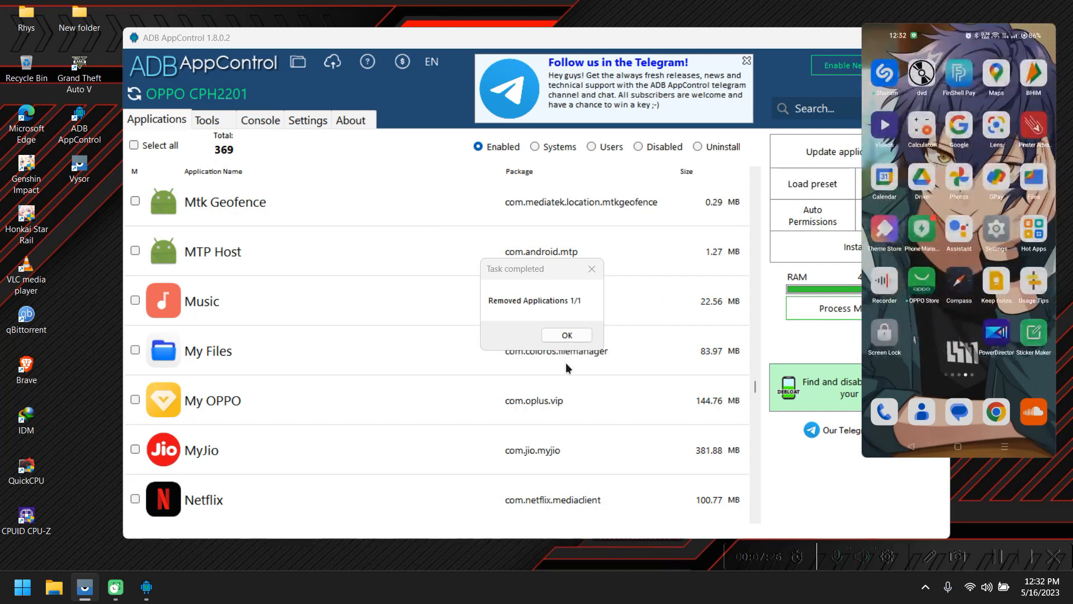
left_click(566, 335)
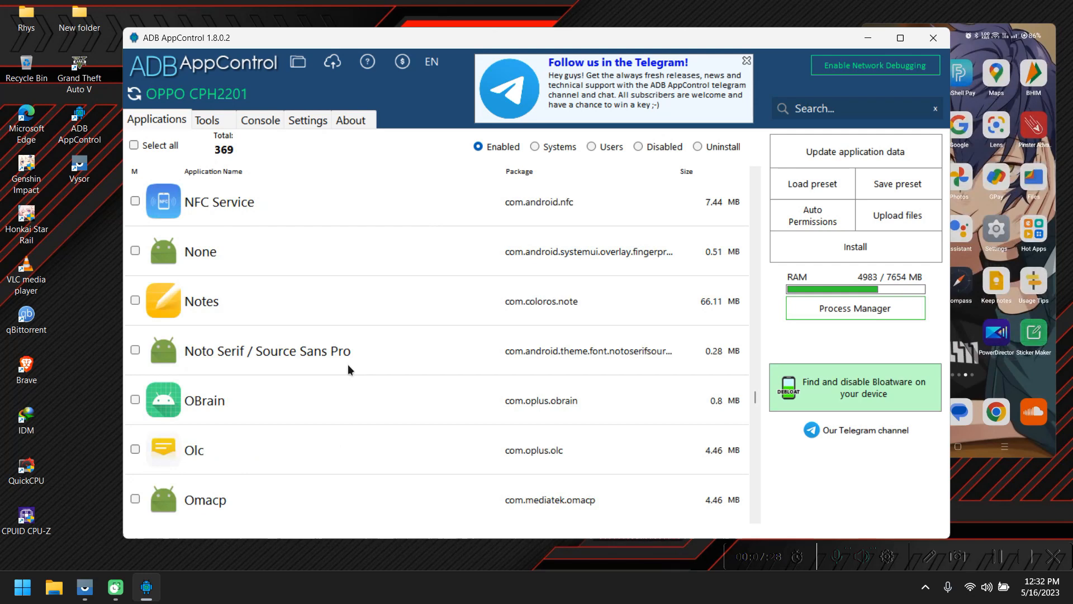
scroll("down", 3)
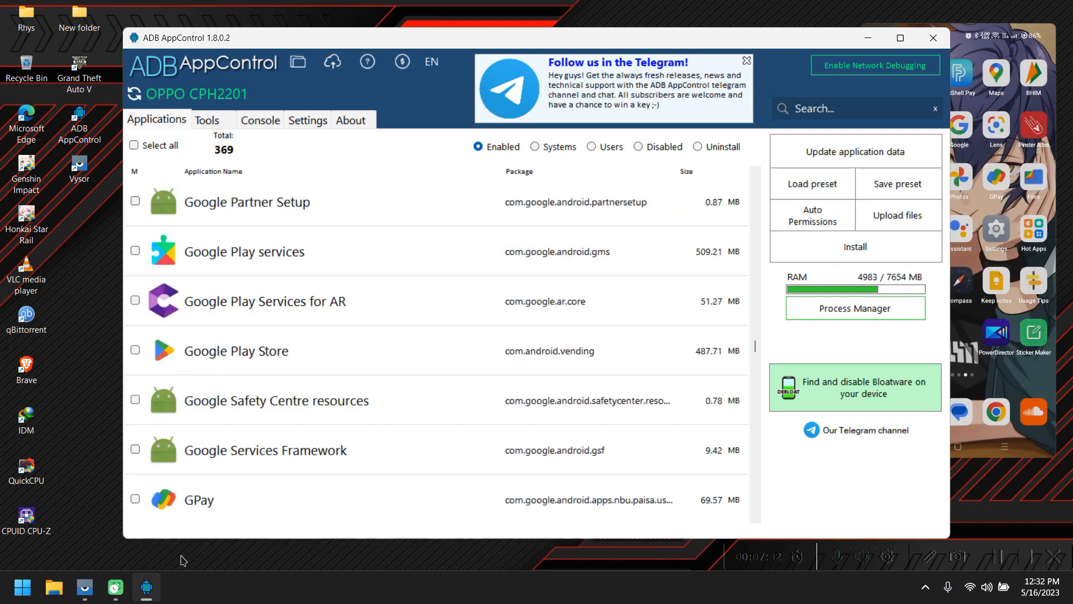
left_click(134, 499)
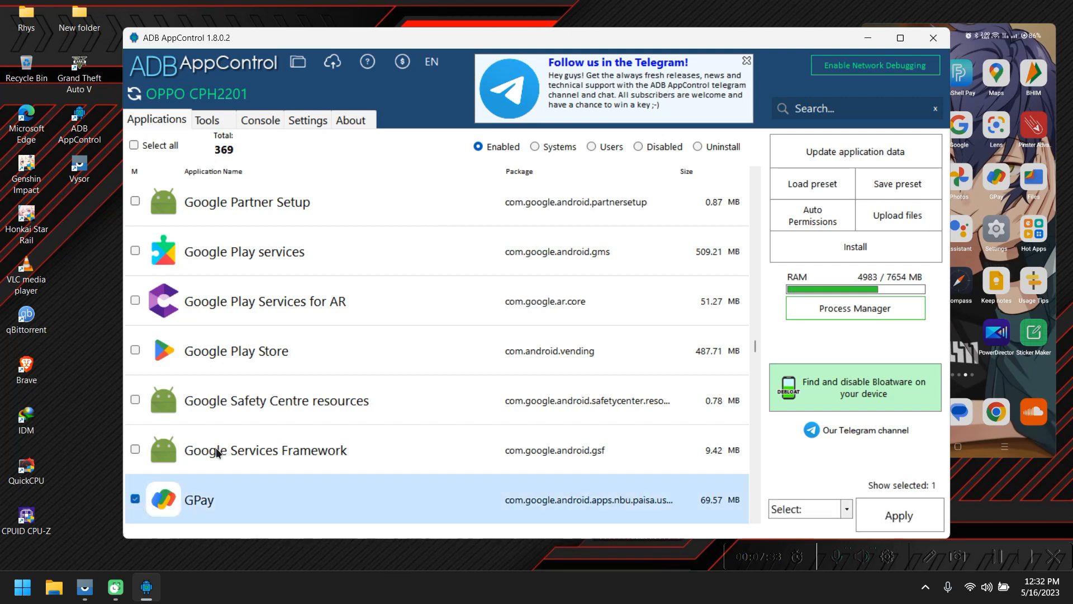
mouse_move(851, 523)
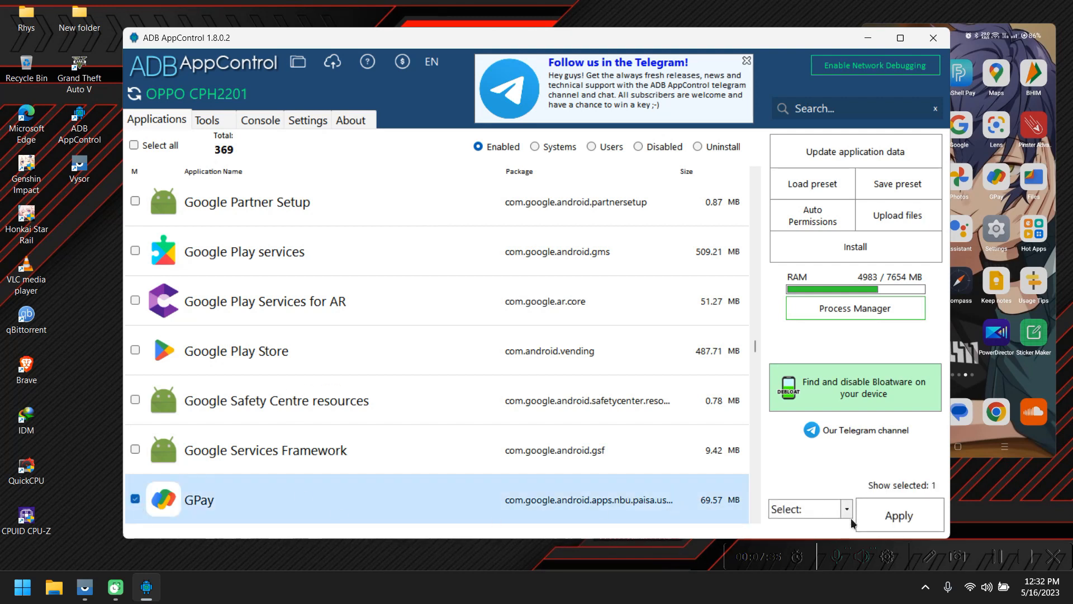
- Uninstall the ticked GPay without backing up its apk, leaving 368 apps
left_click(808, 508)
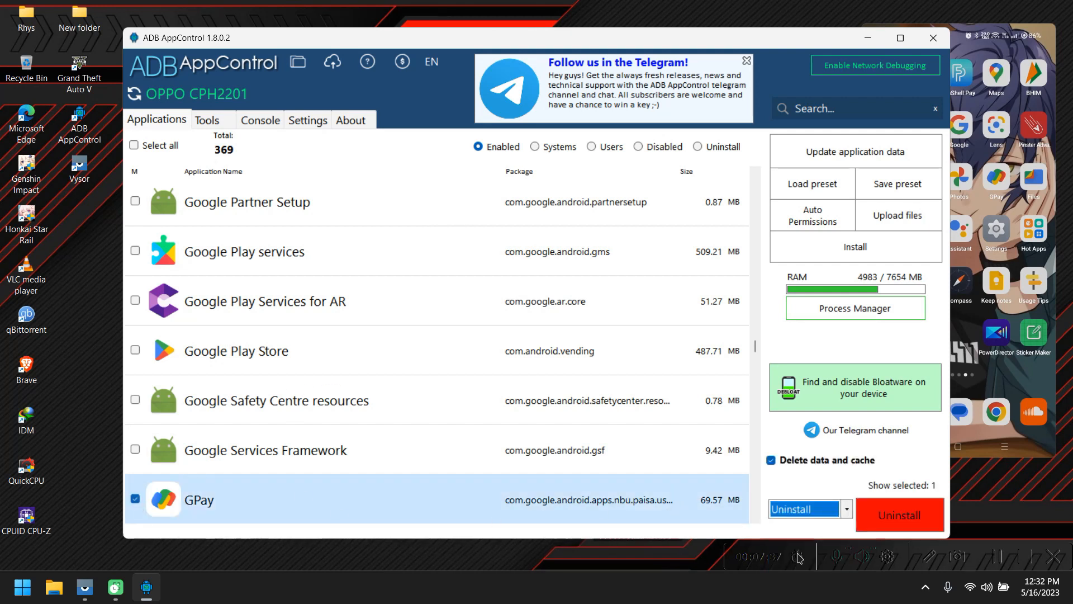
mouse_move(900, 515)
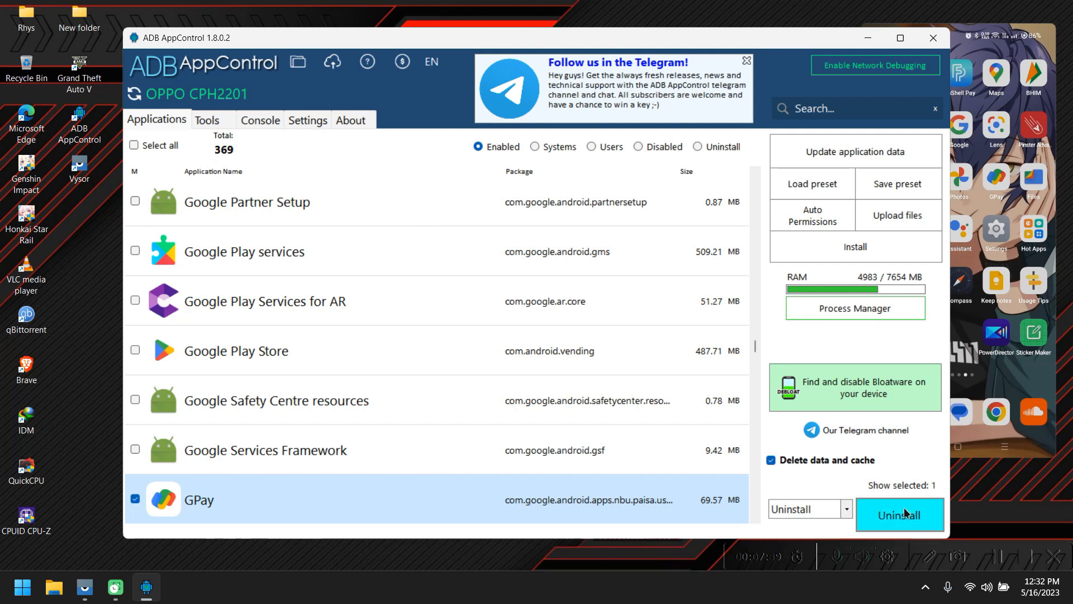
left_click(899, 514)
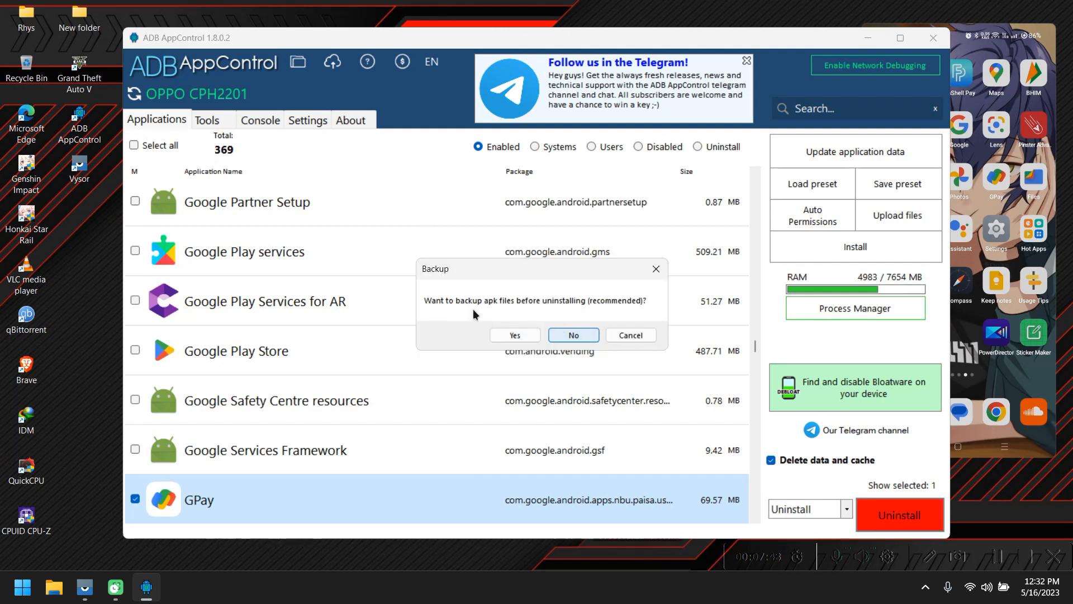
left_click(572, 335)
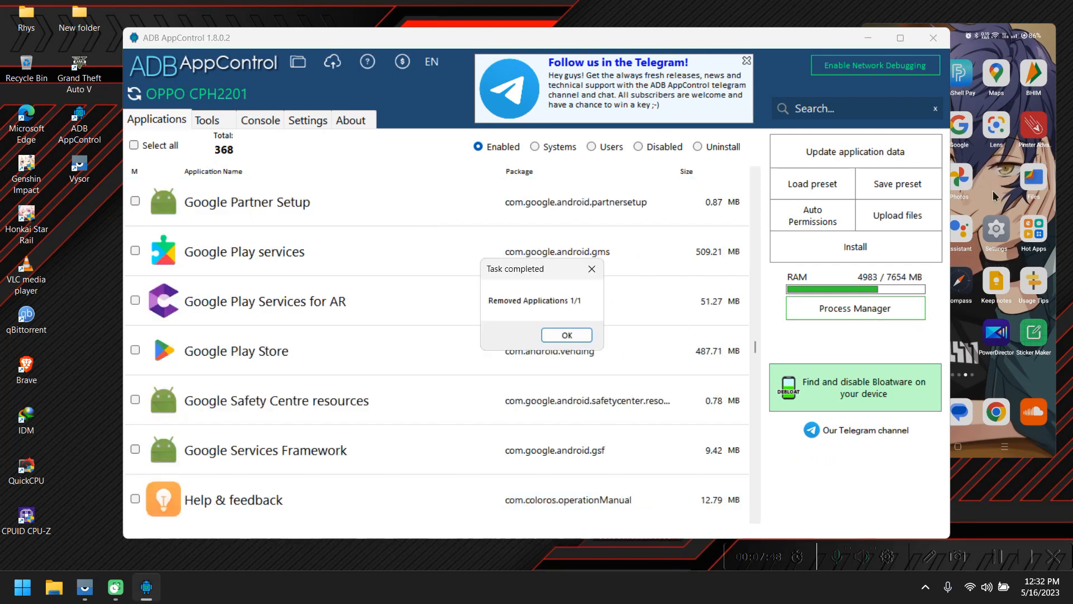
mouse_move(296, 362)
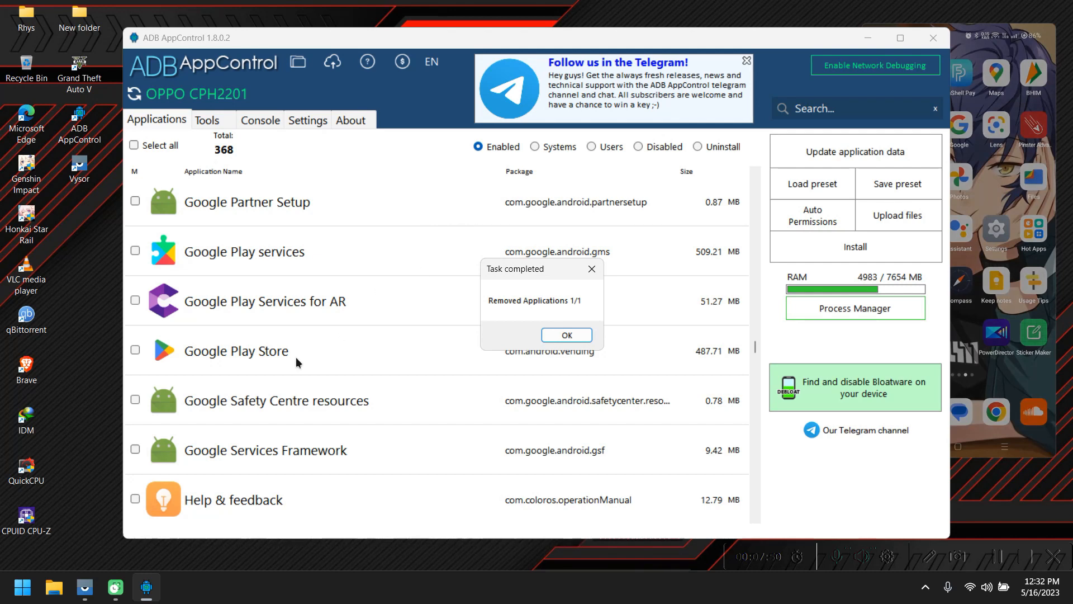
left_click(566, 336)
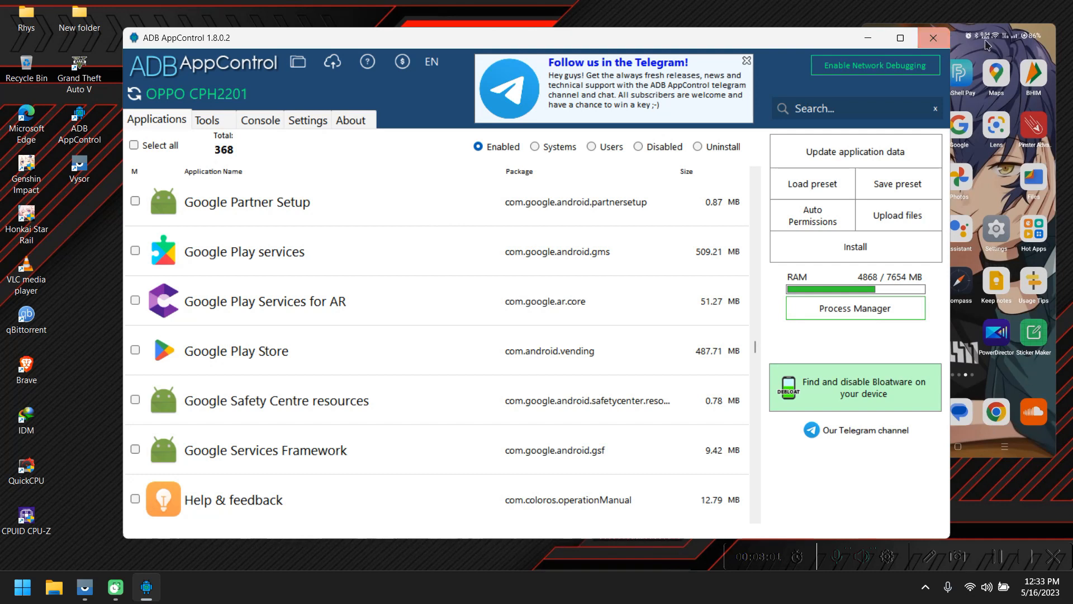
mouse_move(984, 54)
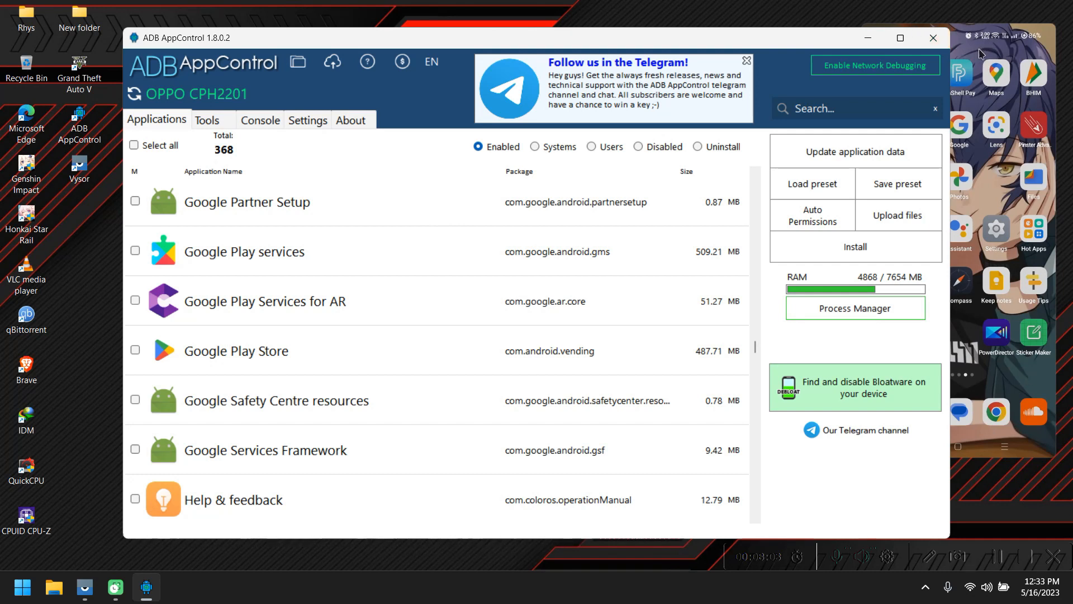